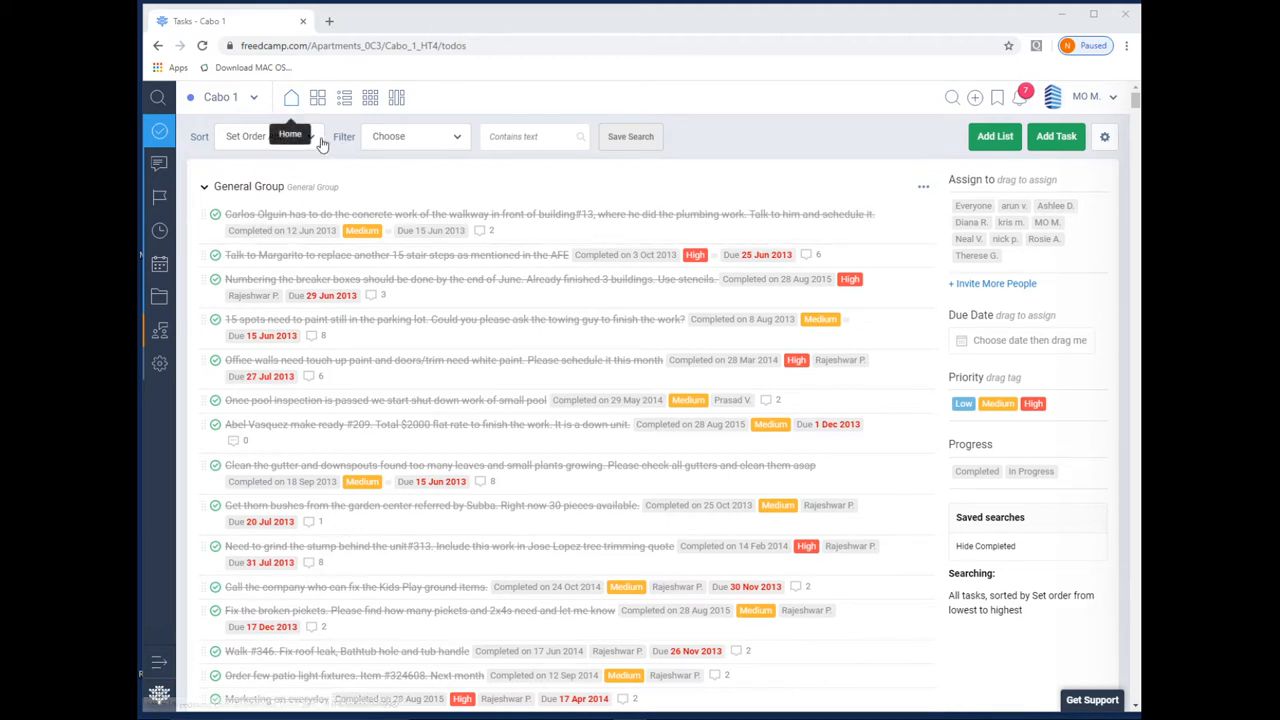
Sort the tasks by Date Created, from created today to oldest
click(416, 136)
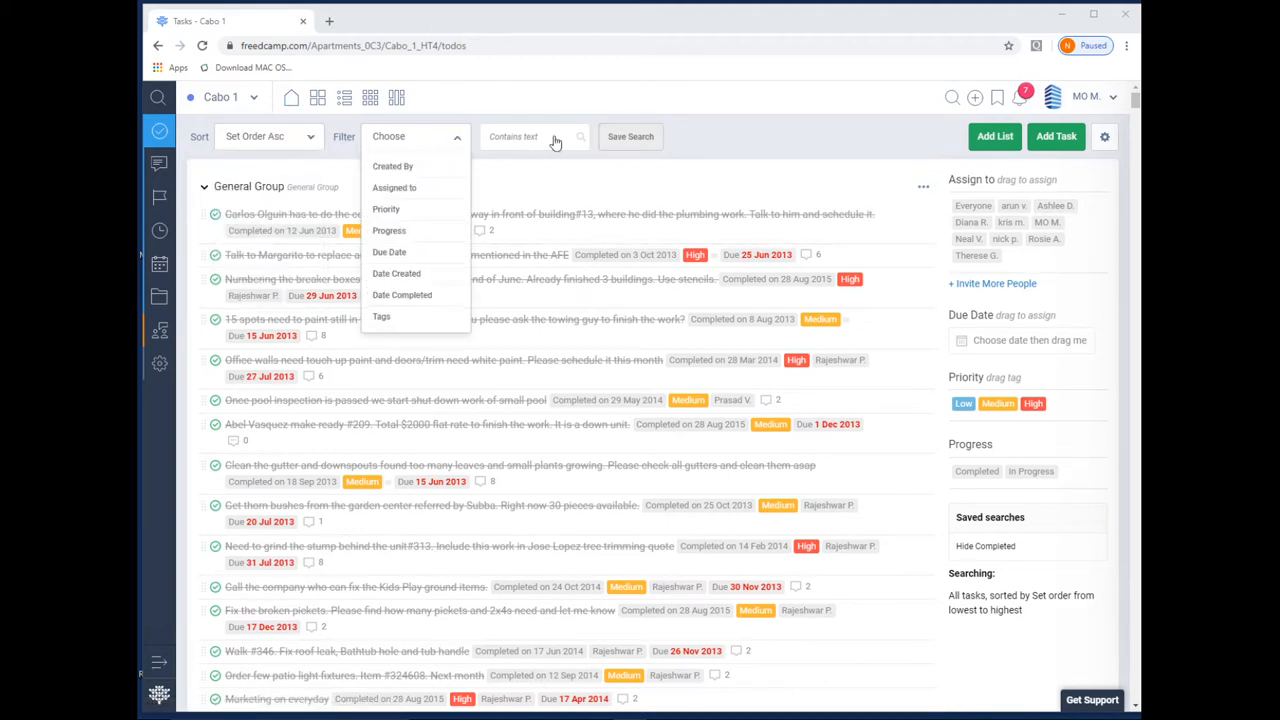
click(268, 136)
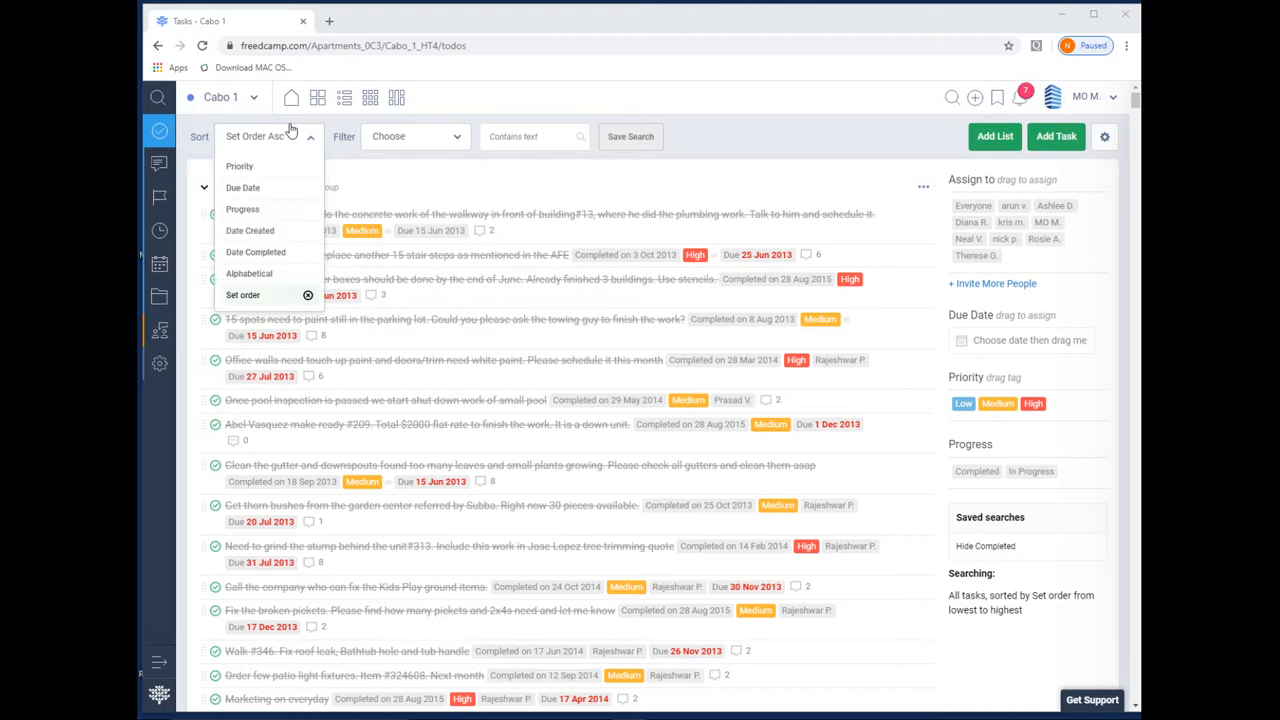
mouse_move(284, 160)
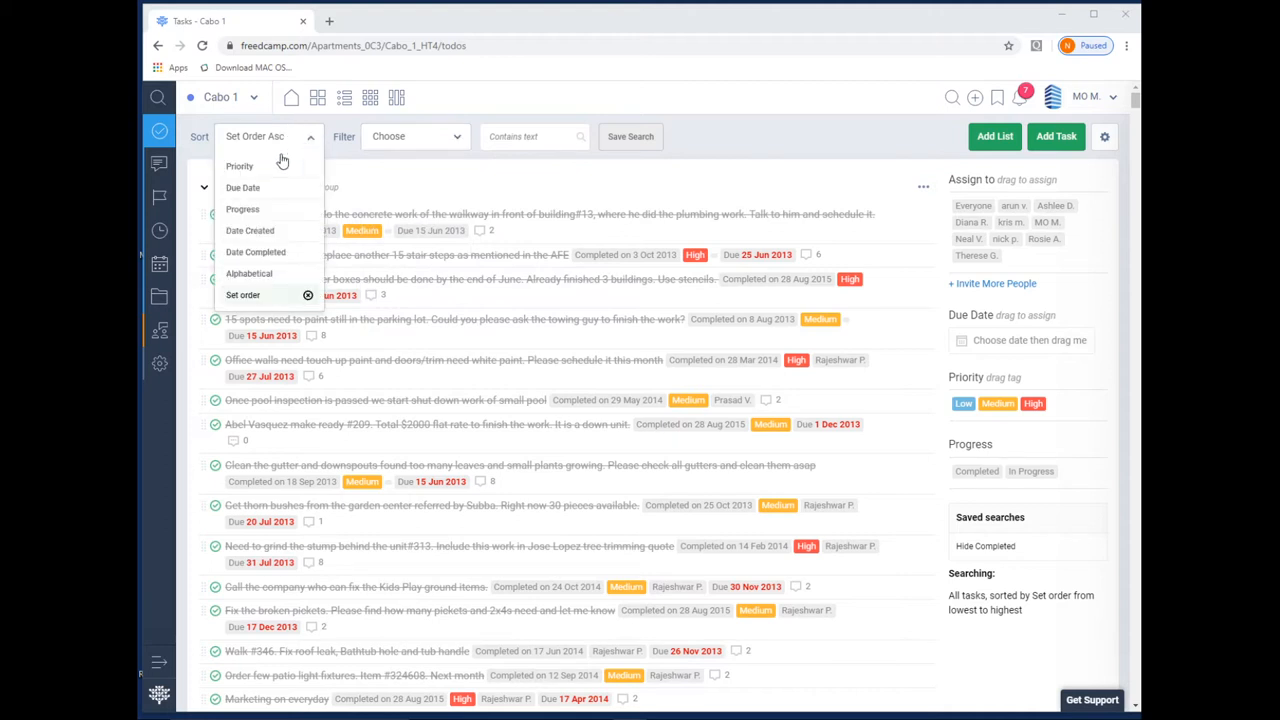
click(250, 230)
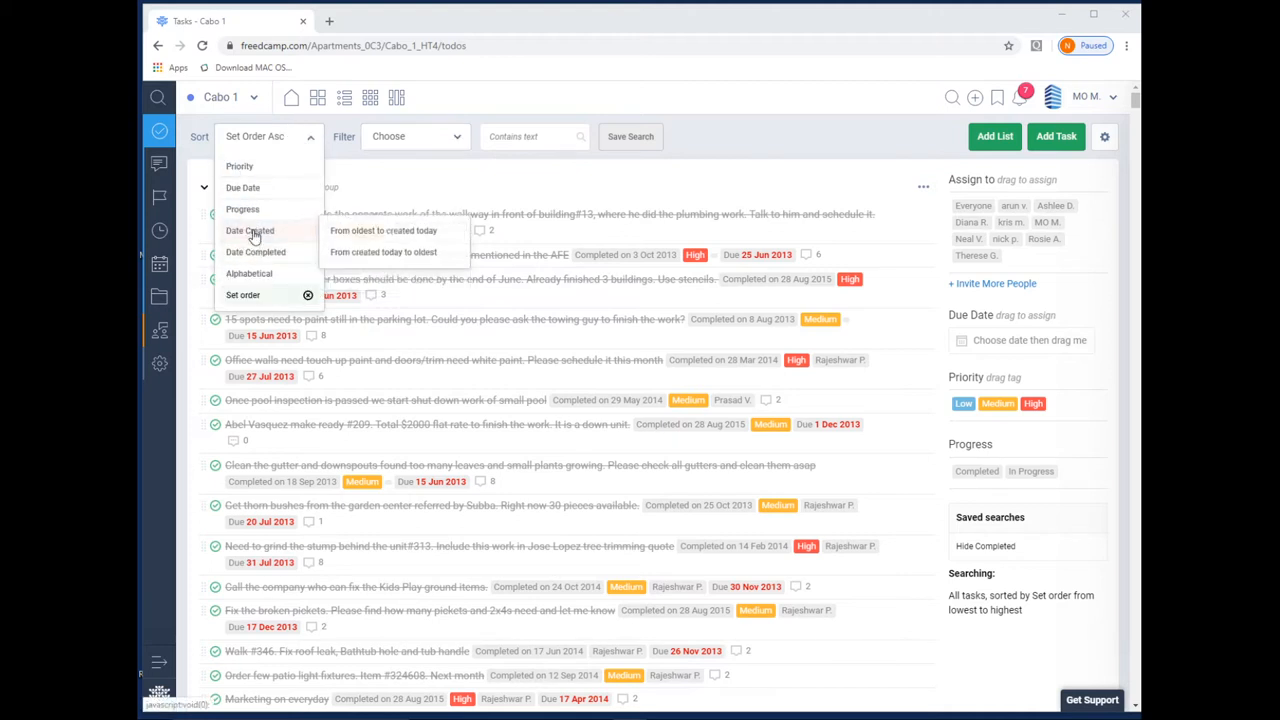
mouse_move(364, 248)
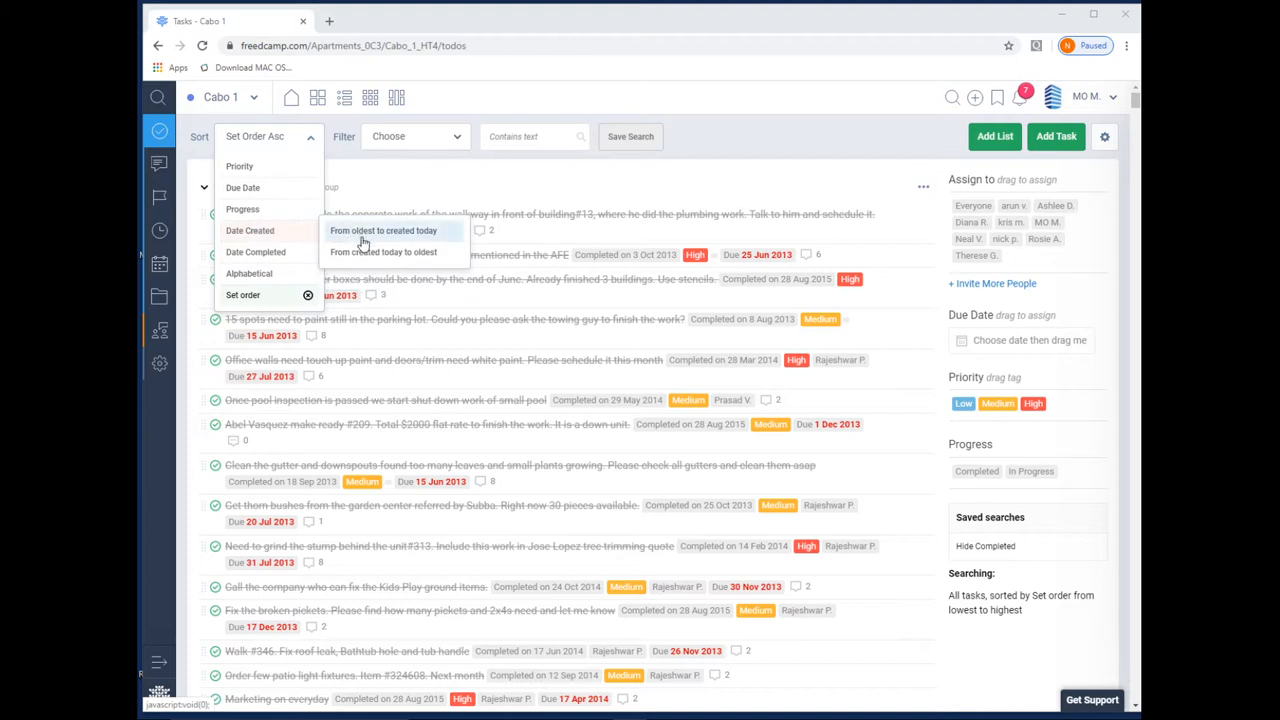
click(384, 252)
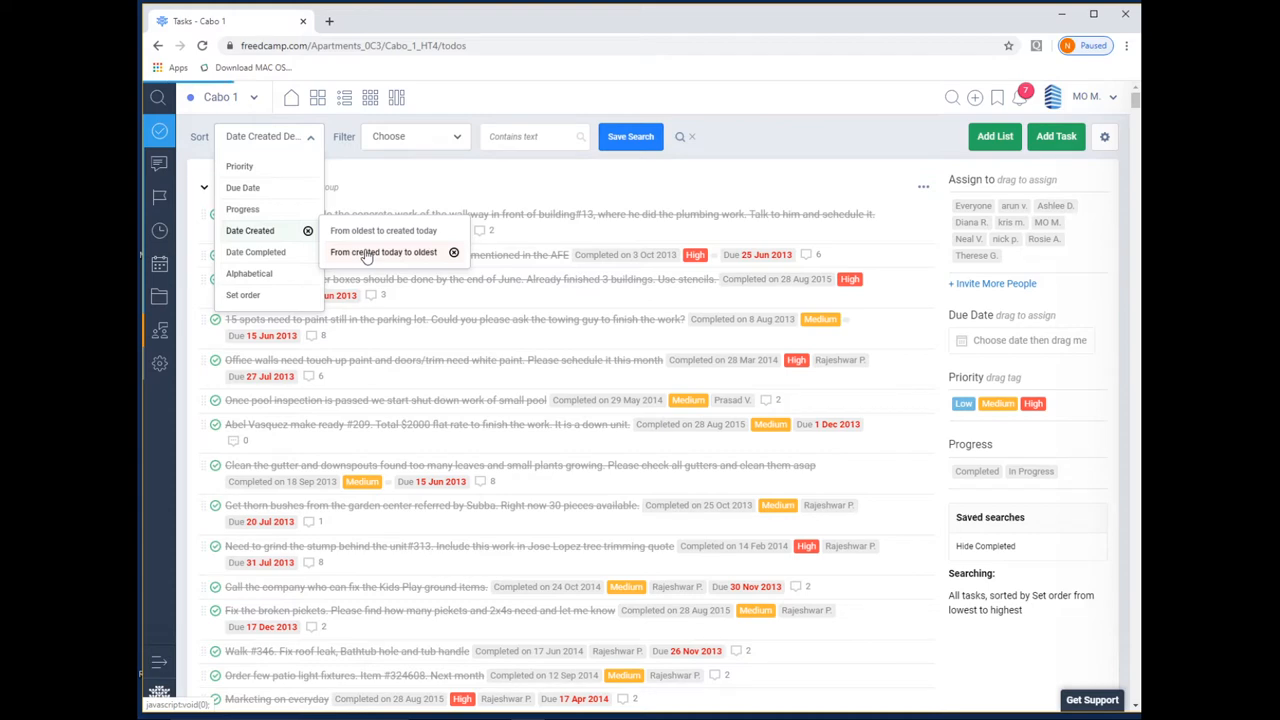
click(382, 252)
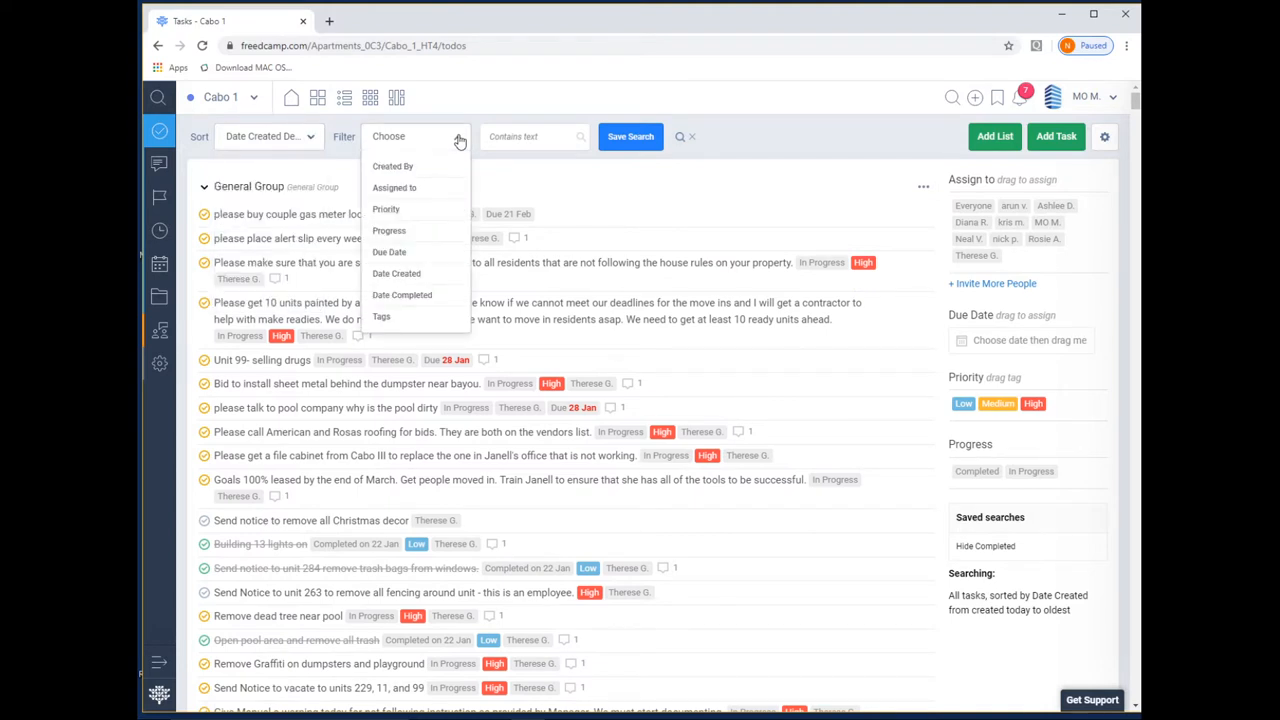
Choose the Progress filter criterion from the filter list
click(384, 210)
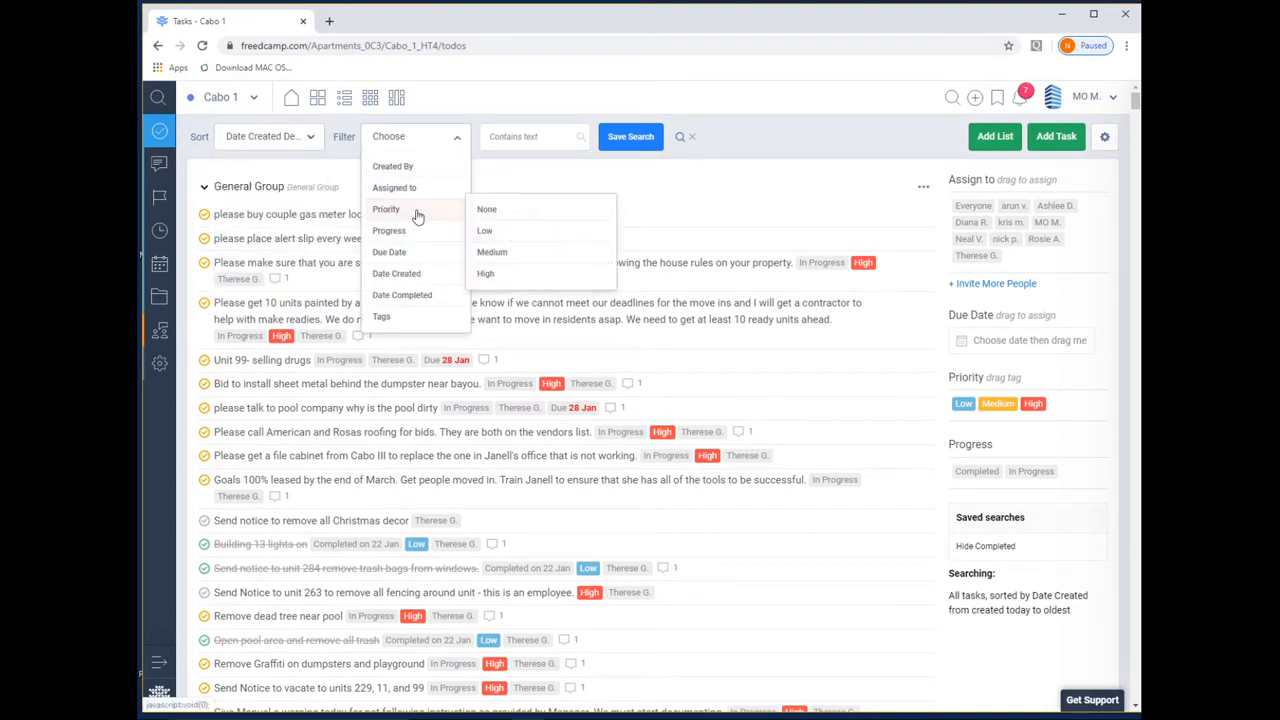
mouse_move(388, 230)
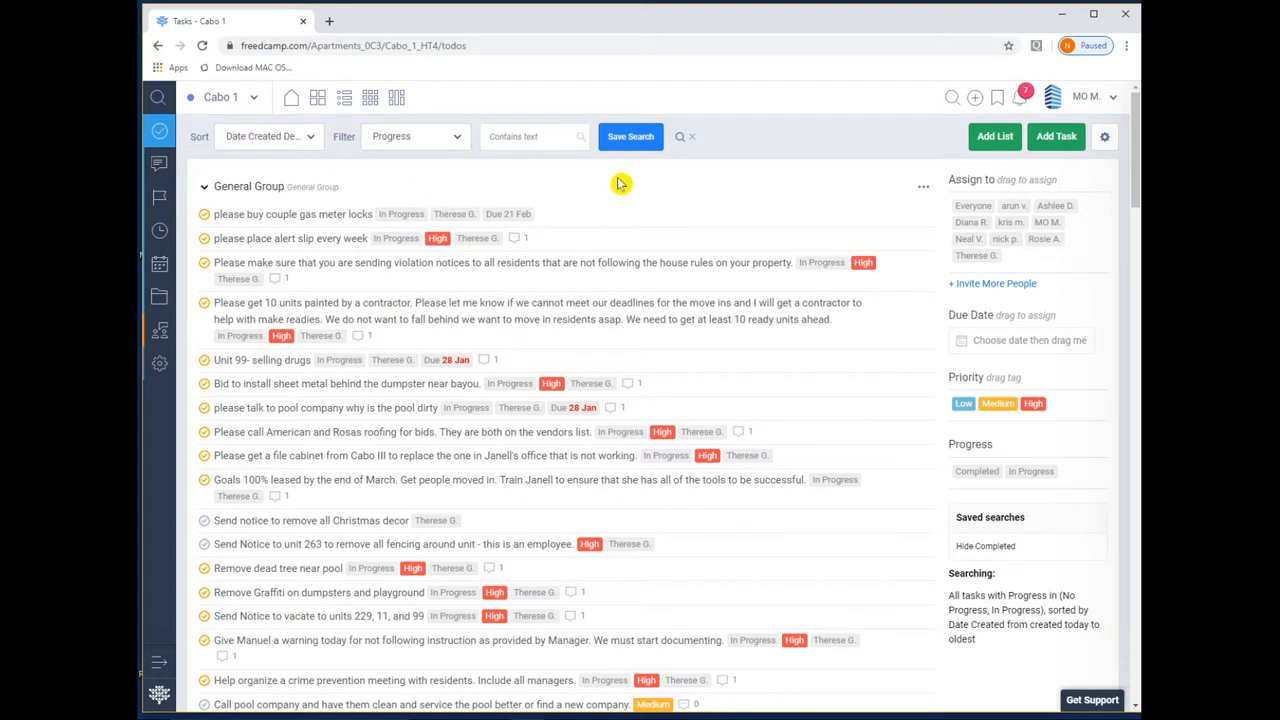
mouse_move(264, 248)
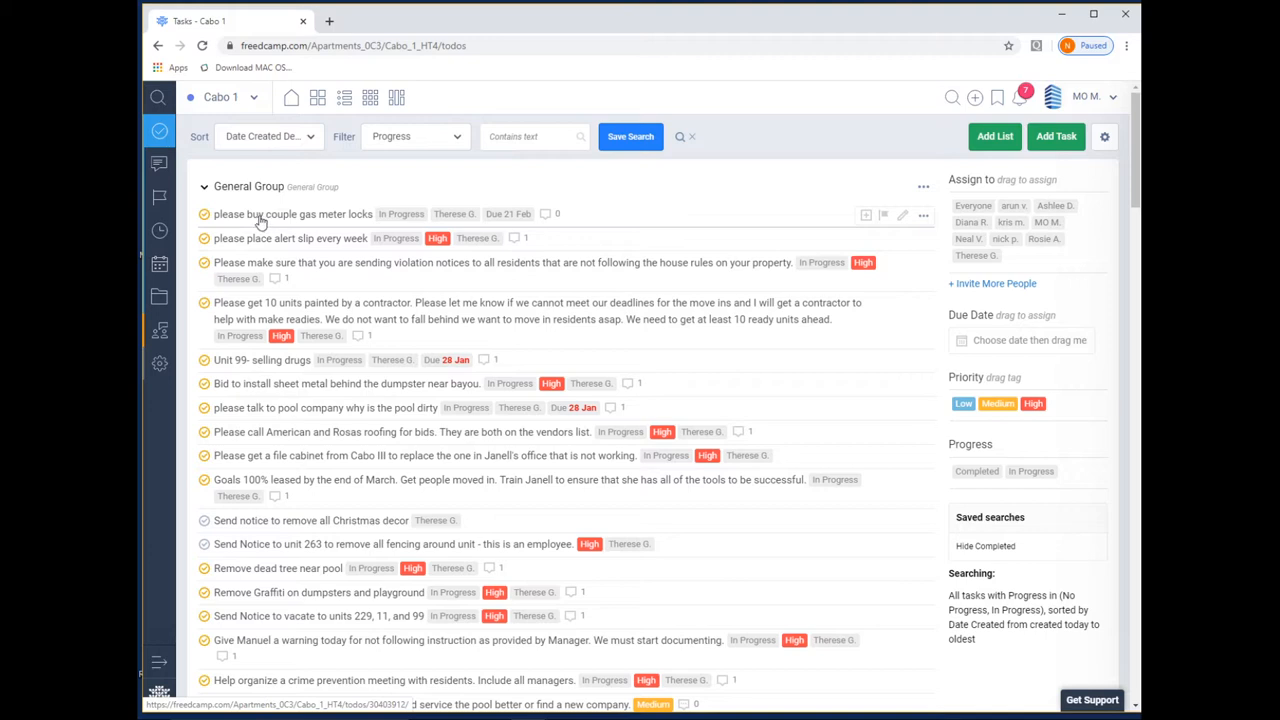
mouse_move(256, 536)
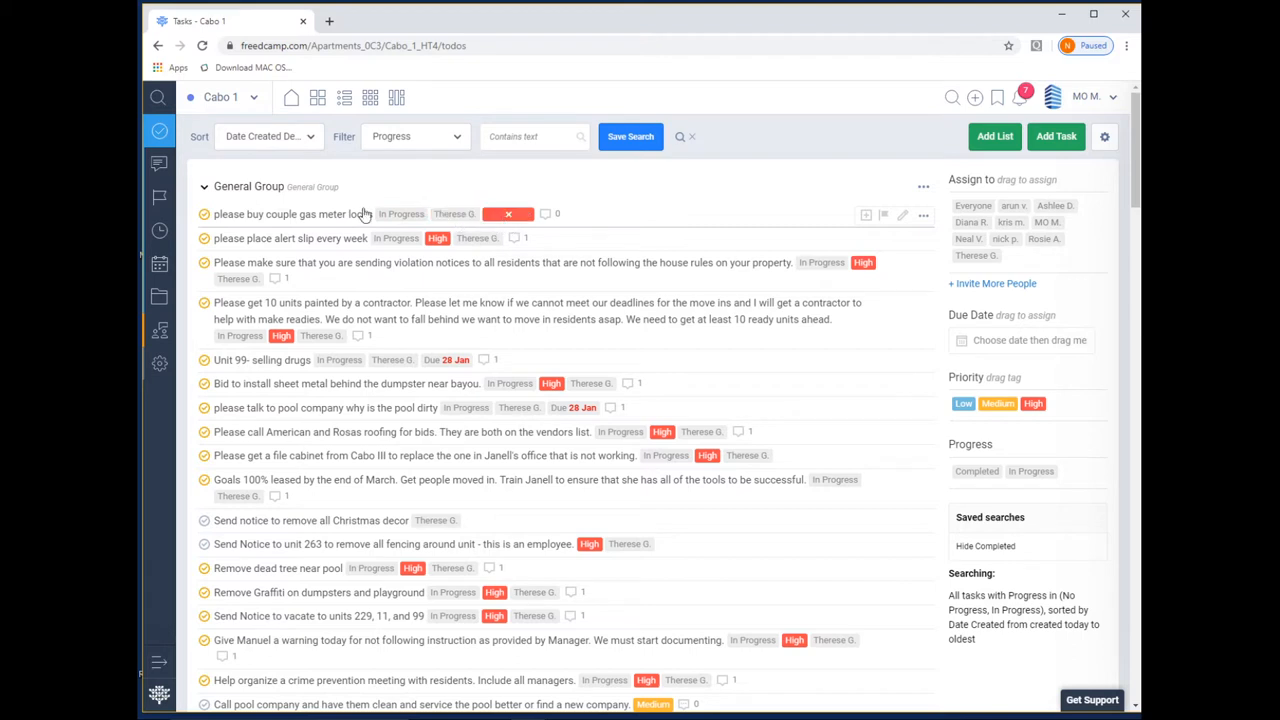
click(294, 214)
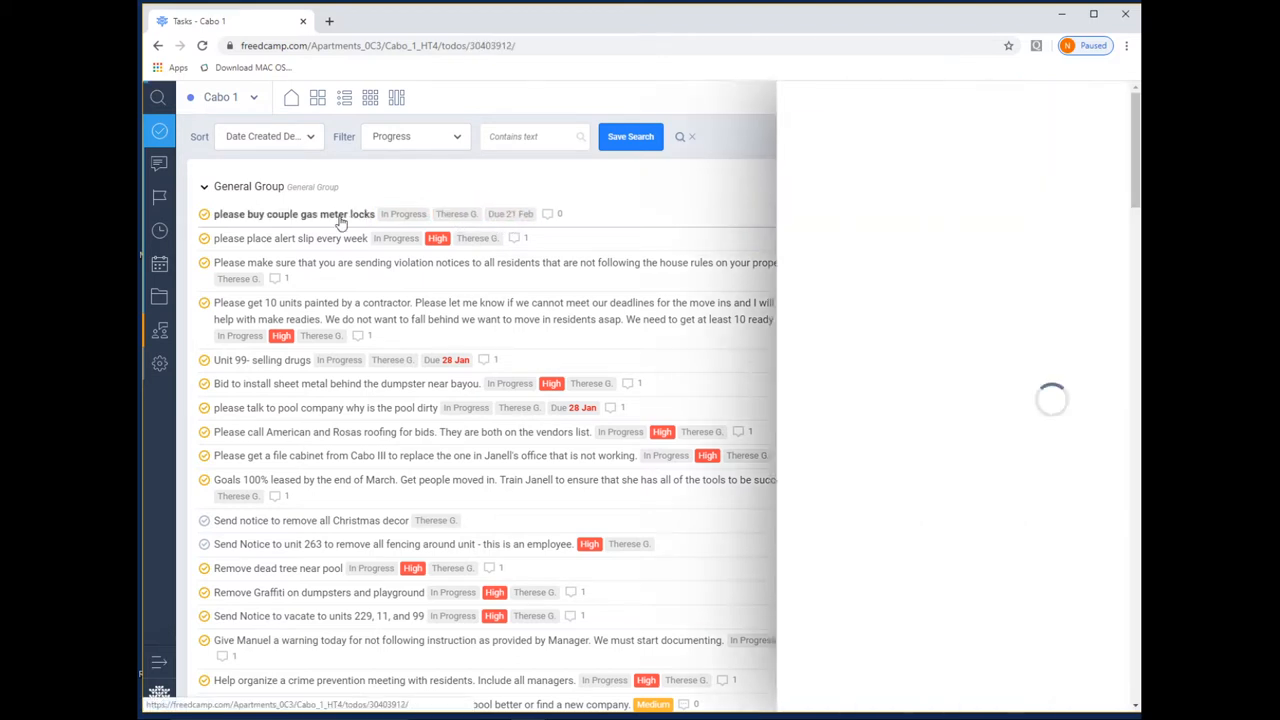
click(292, 212)
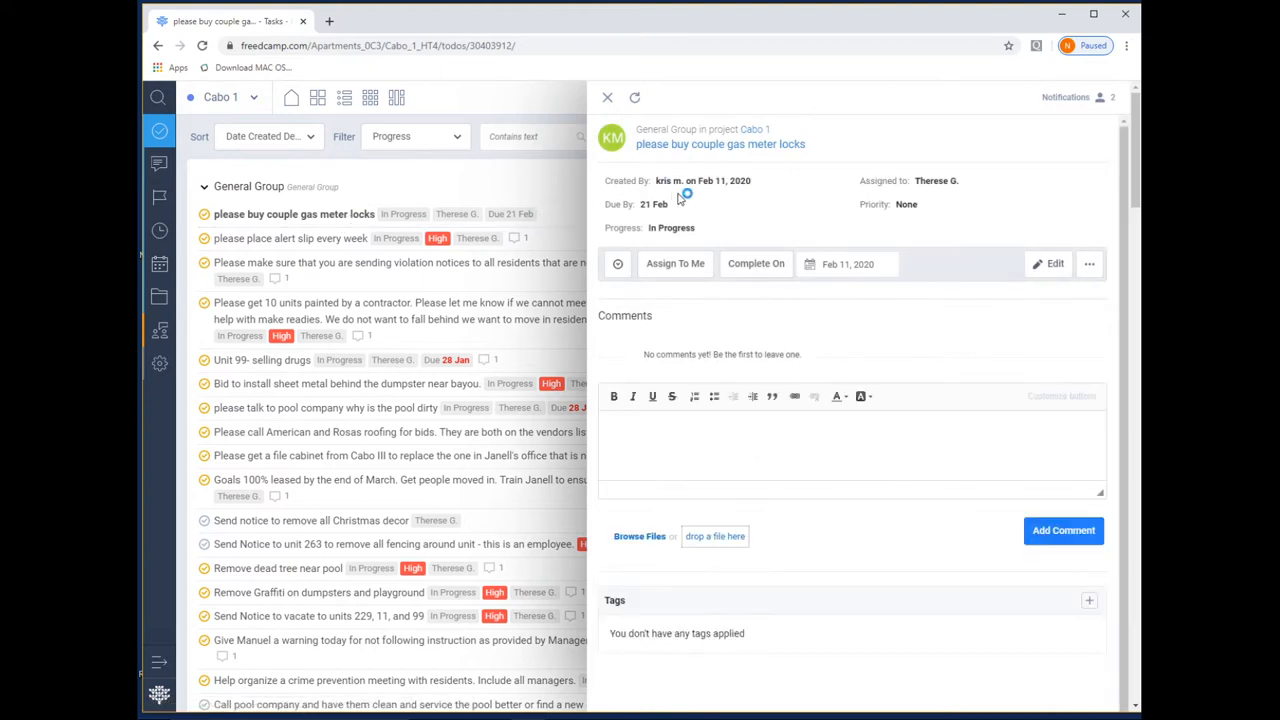
mouse_move(722, 222)
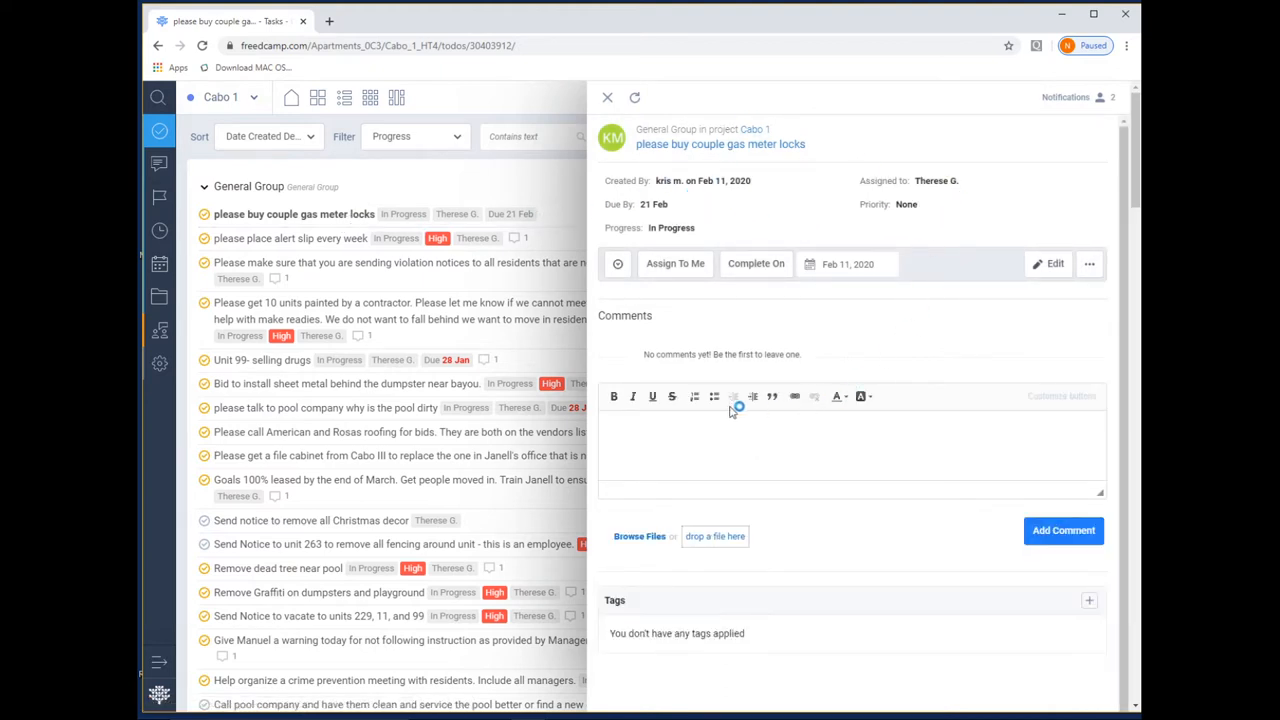
mouse_move(676, 590)
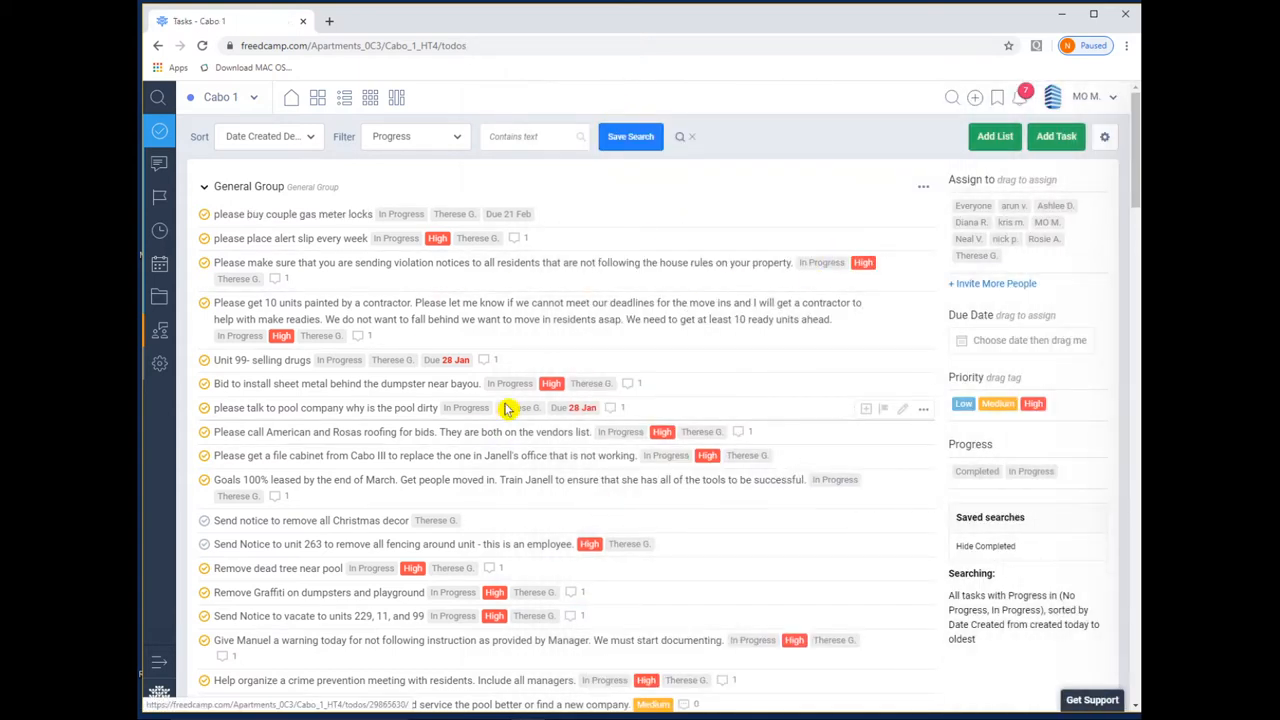
Save the current sort and filter as a search titled 'Filter task on creation and status'
click(630, 136)
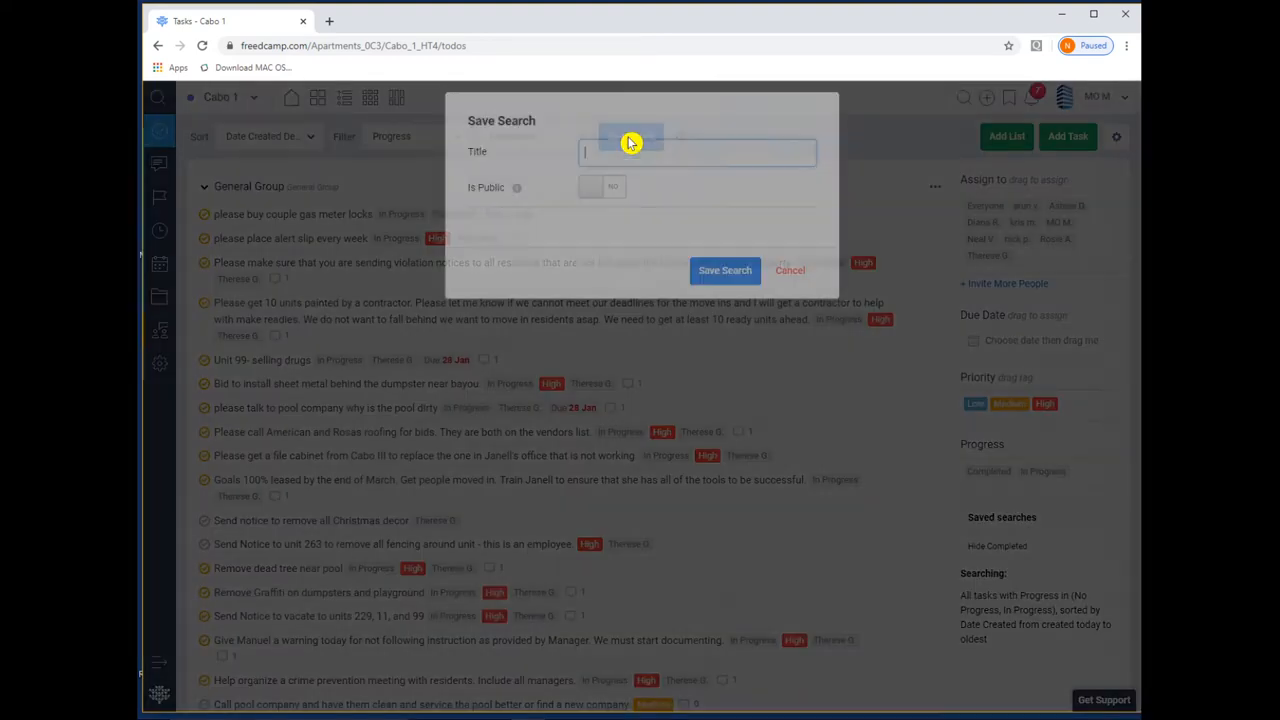
click(696, 152)
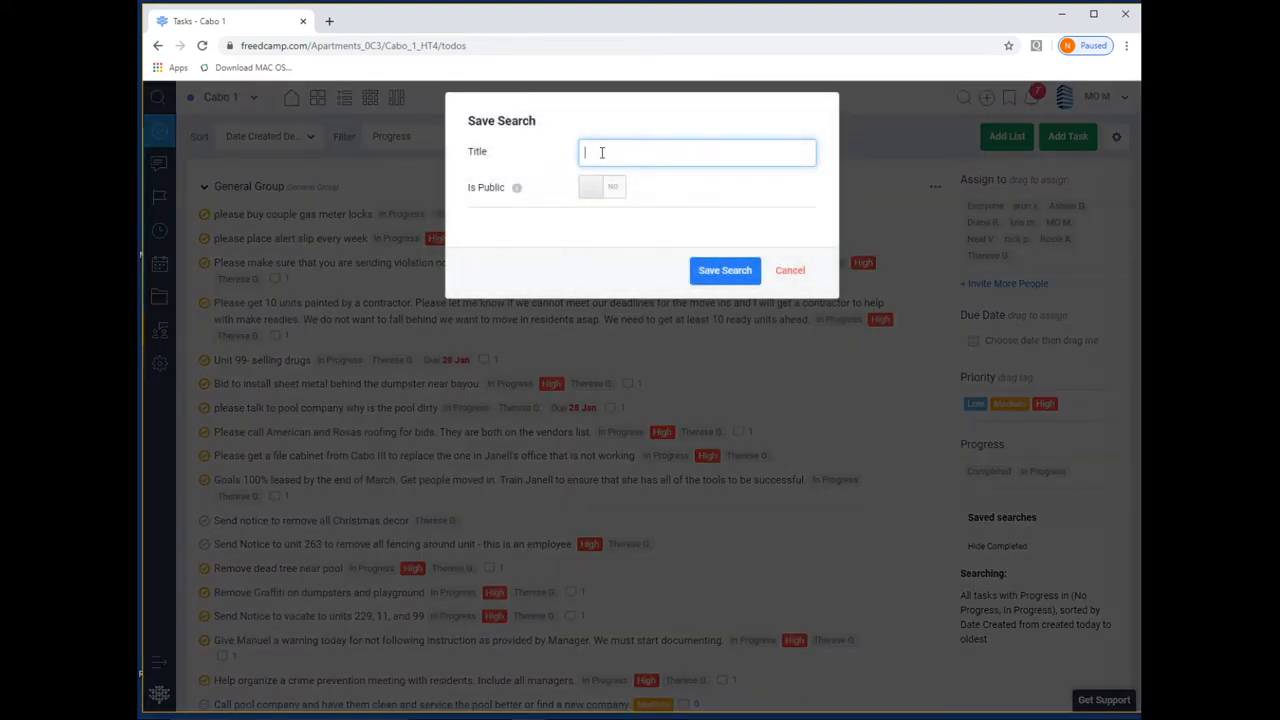
text(Filter task on)
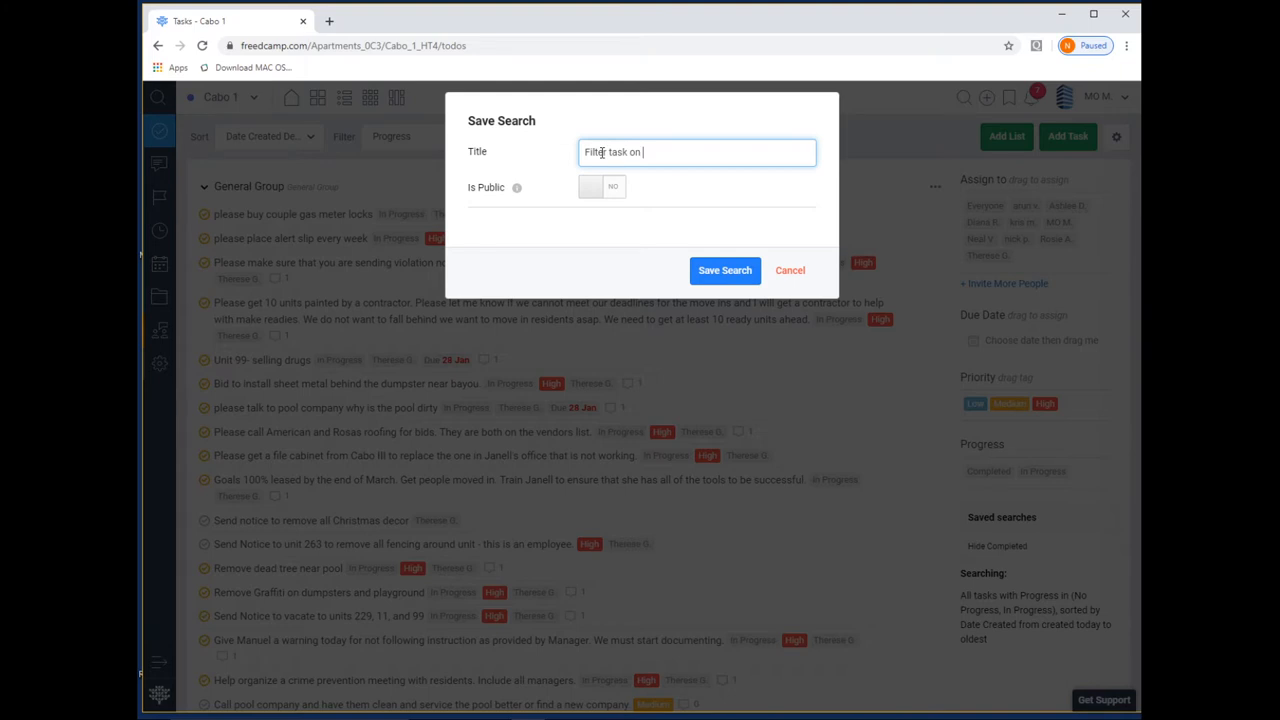
text(creation and)
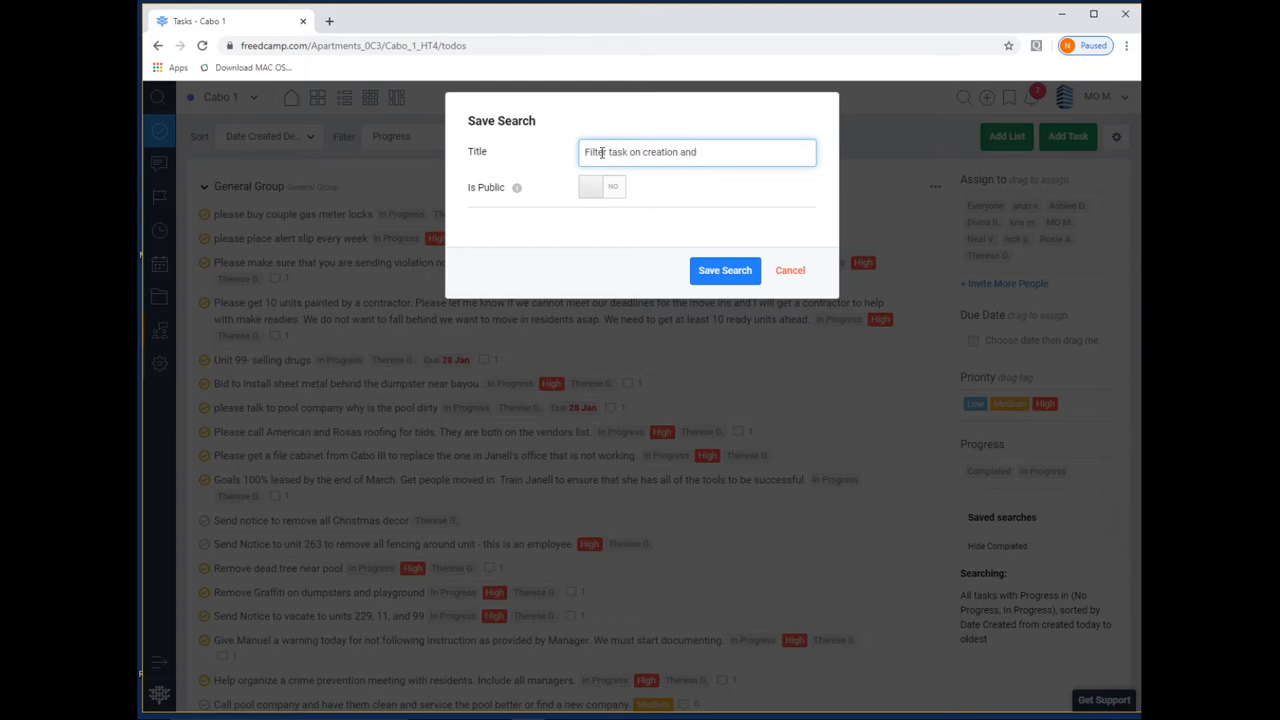
text(status)
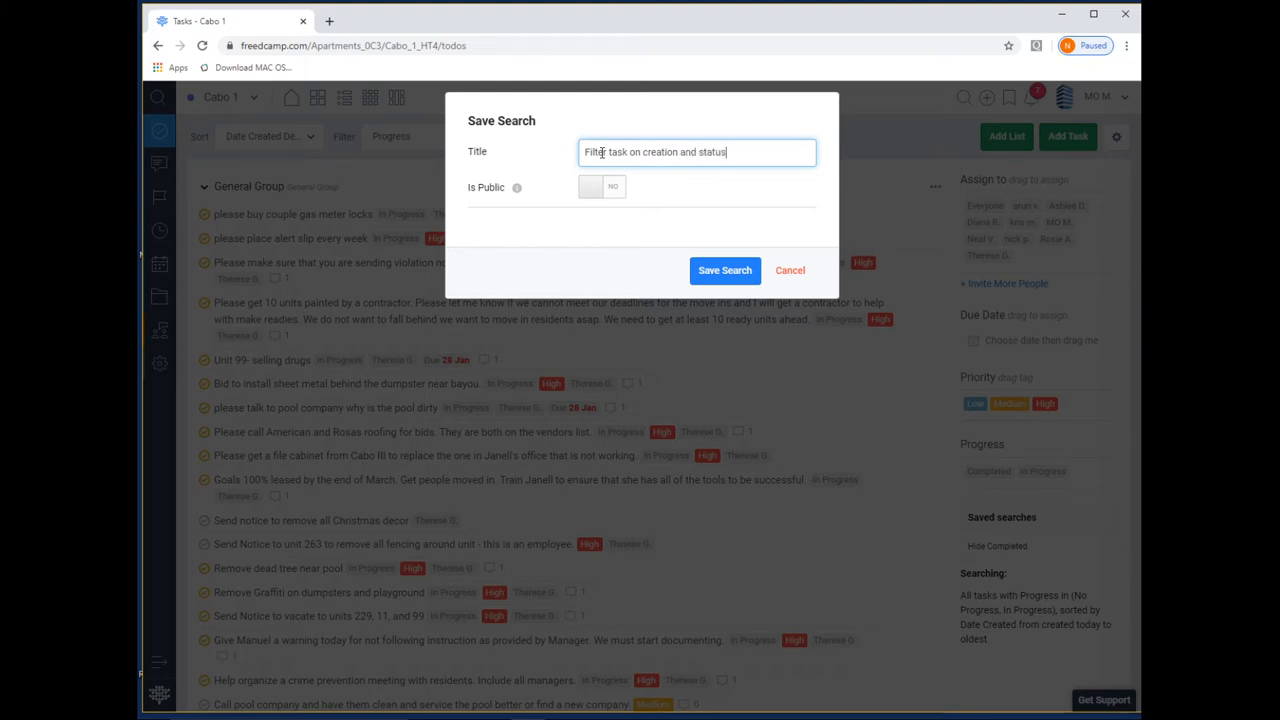
click(724, 270)
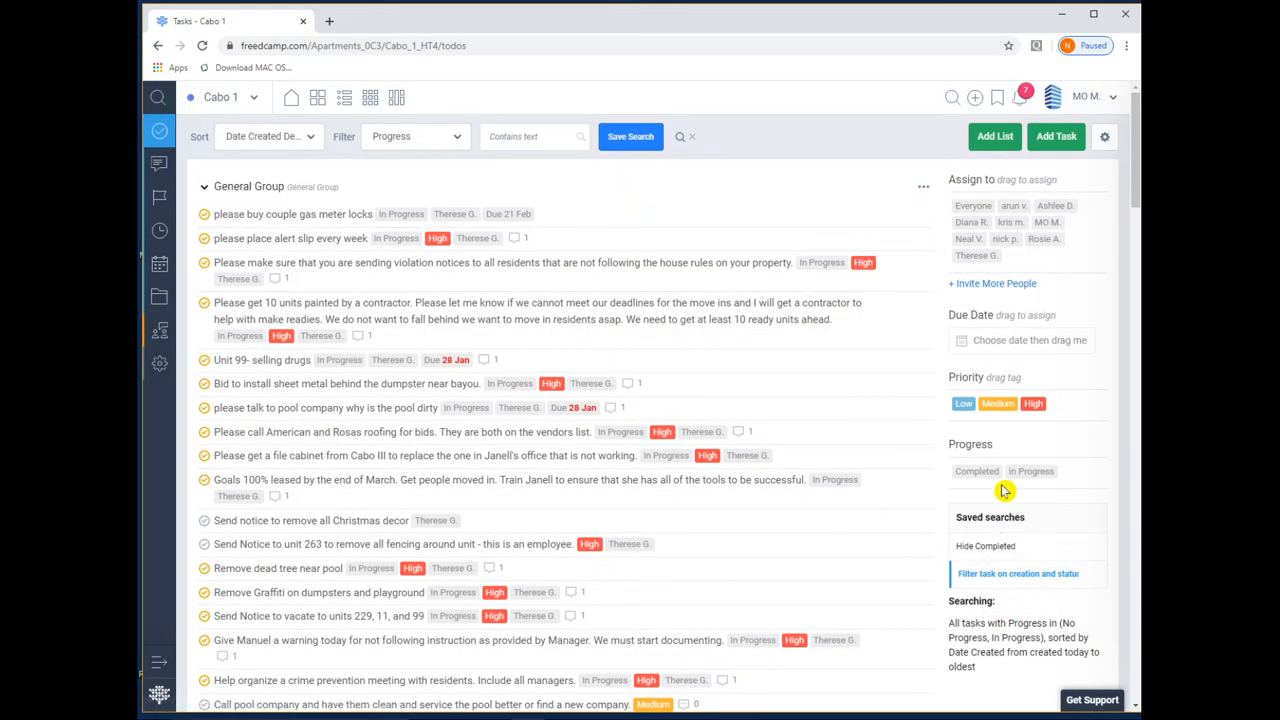
Reset sort and filter to defaults with the red X next to Save Search
scroll(down, 3)
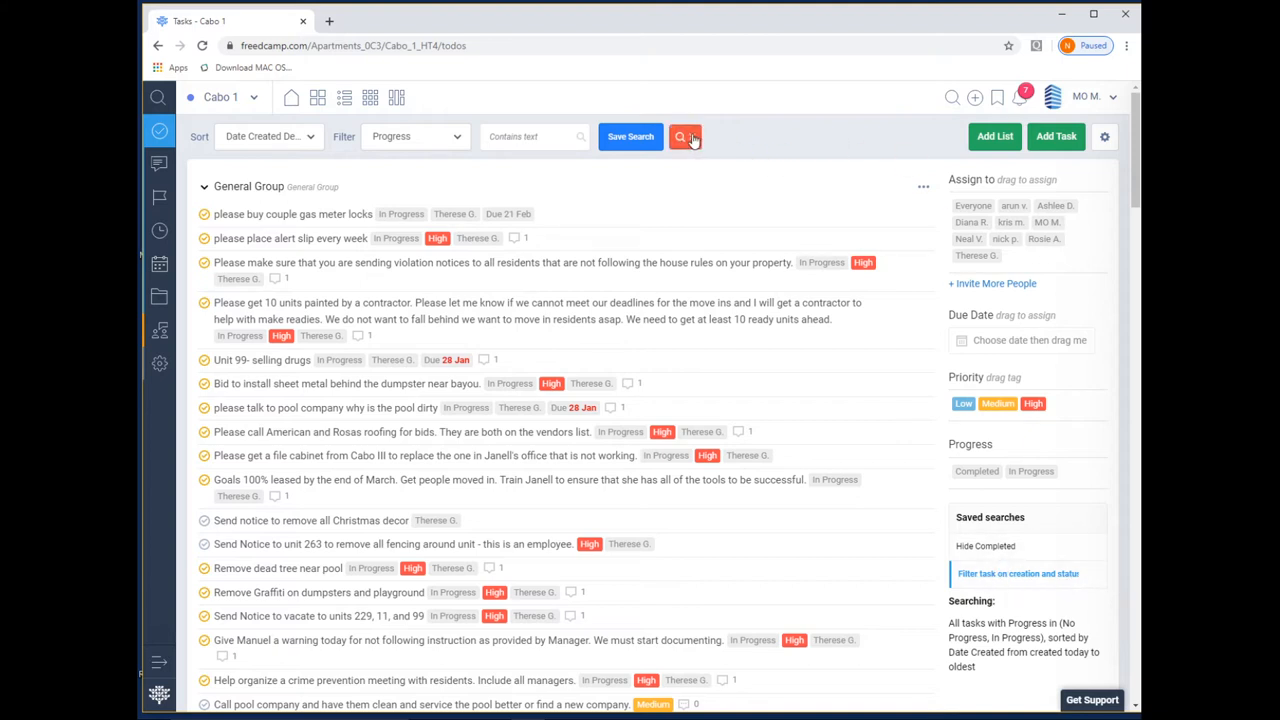
click(684, 136)
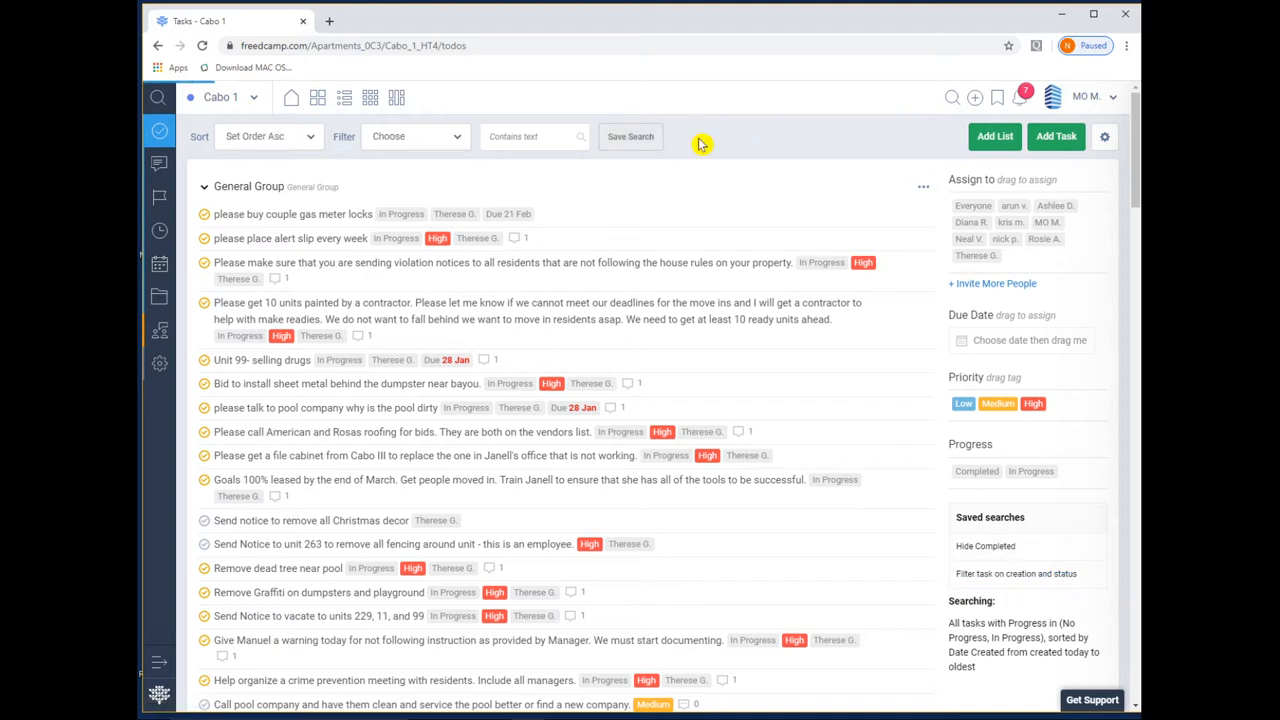
mouse_move(700, 140)
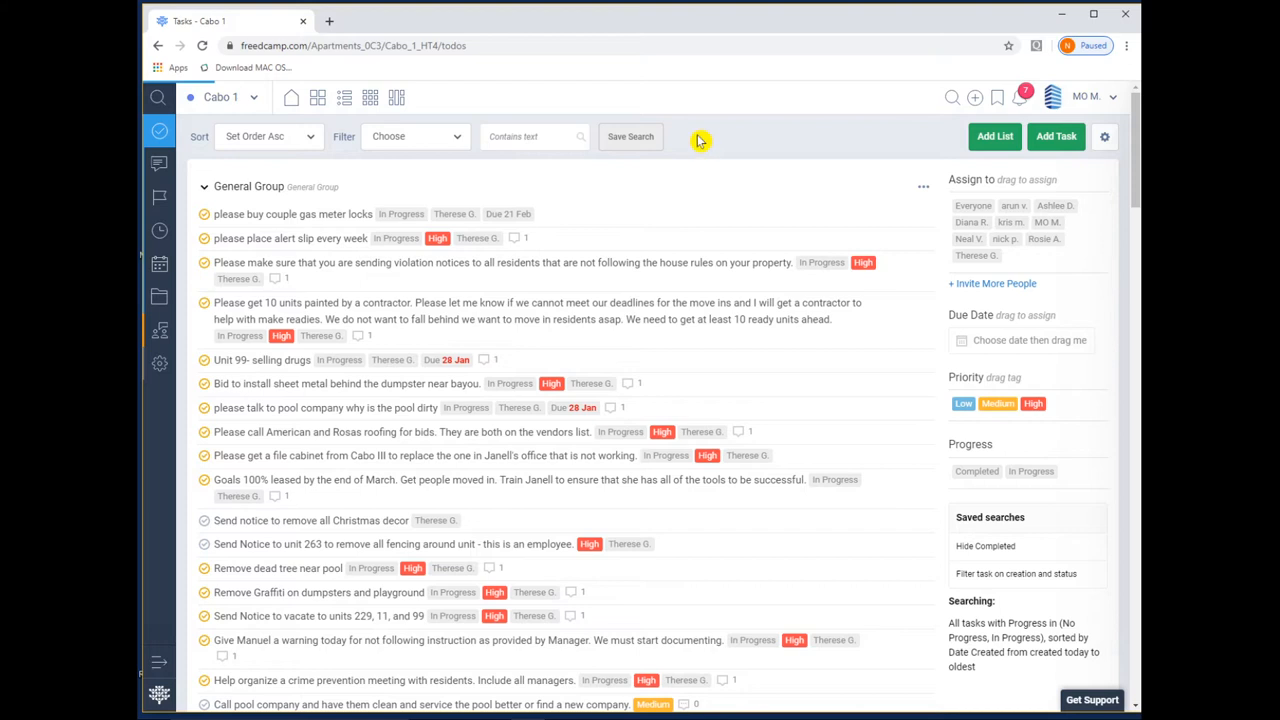
mouse_move(290, 104)
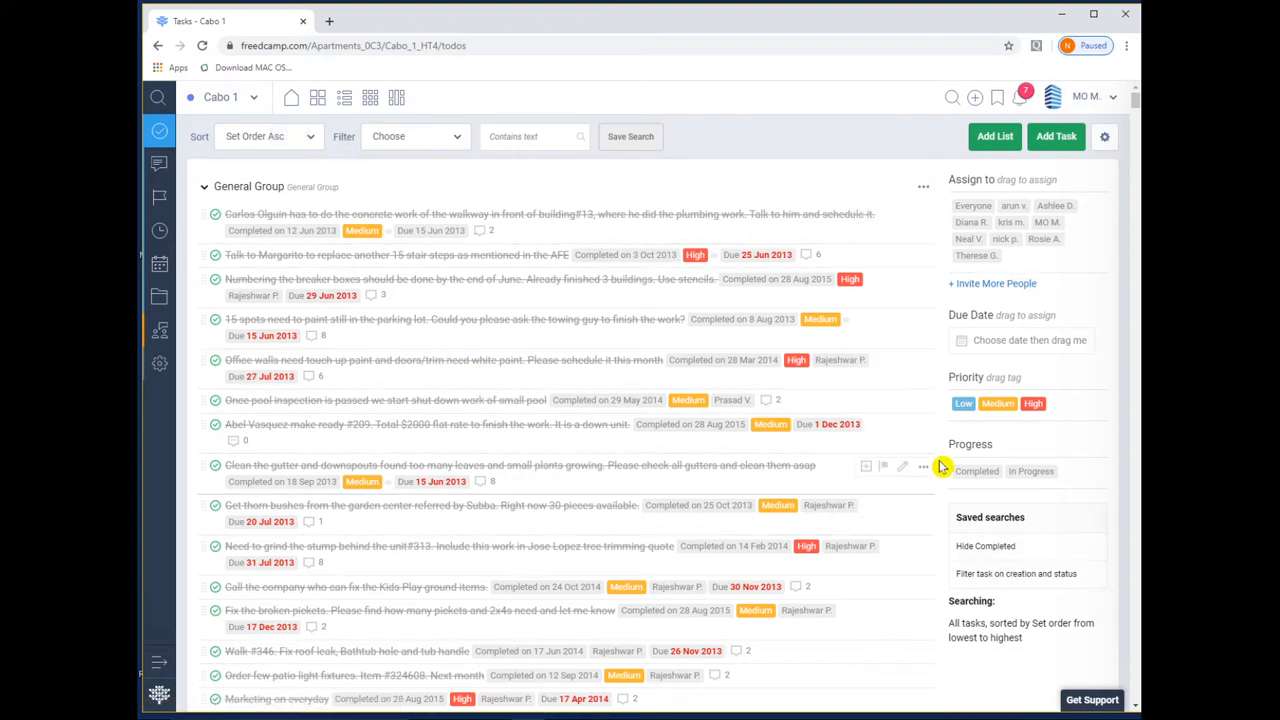
Run the saved 'Filter task on creation and status' search from the Saved searches list
scroll(down, 3)
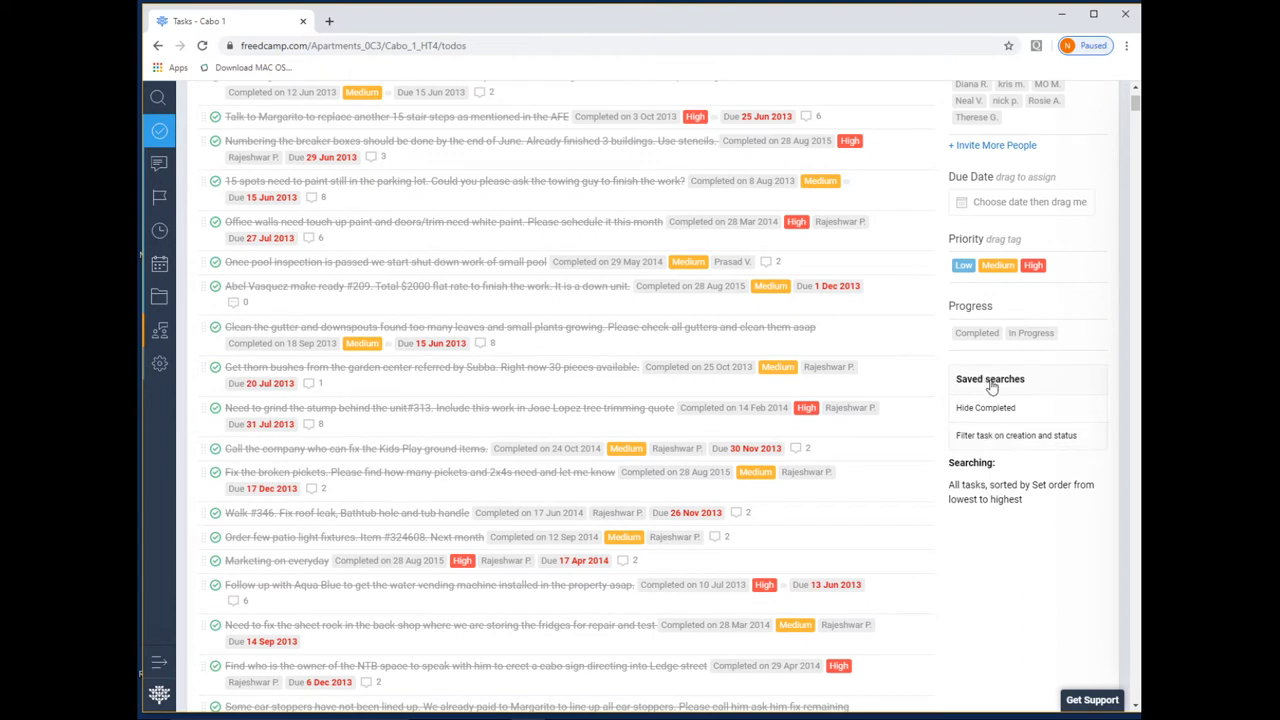
mouse_move(1010, 436)
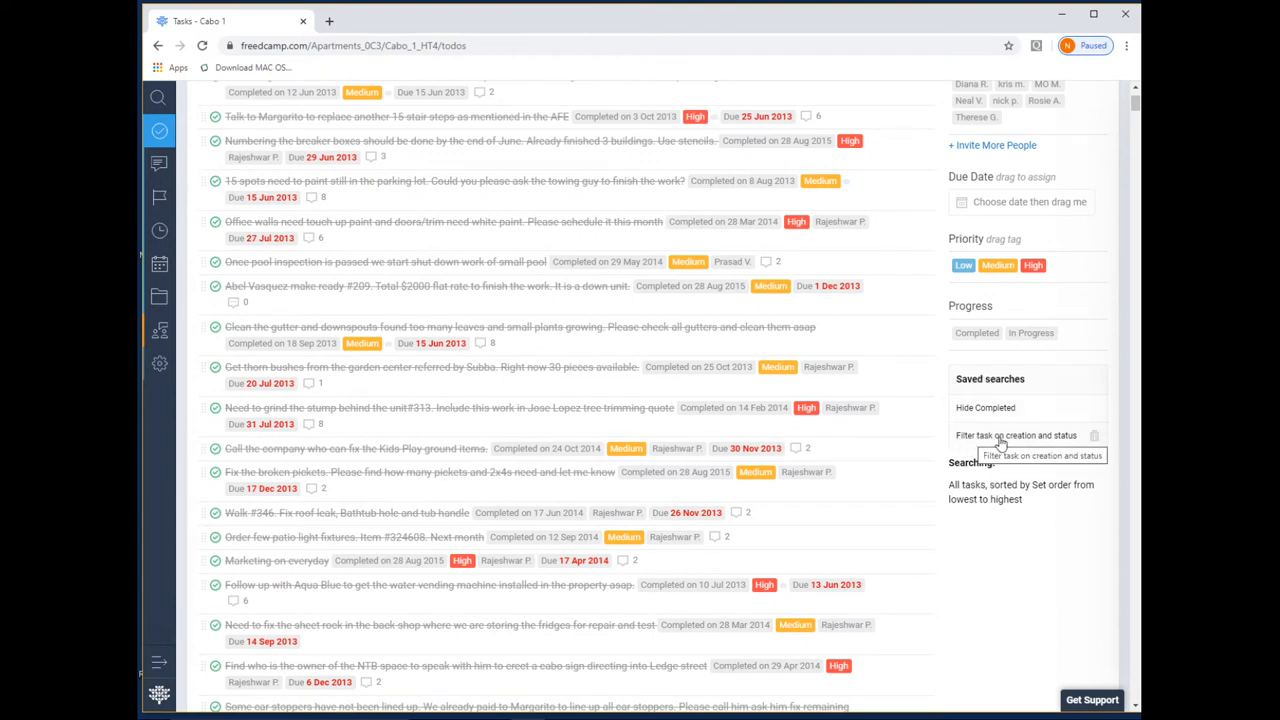
mouse_move(1018, 442)
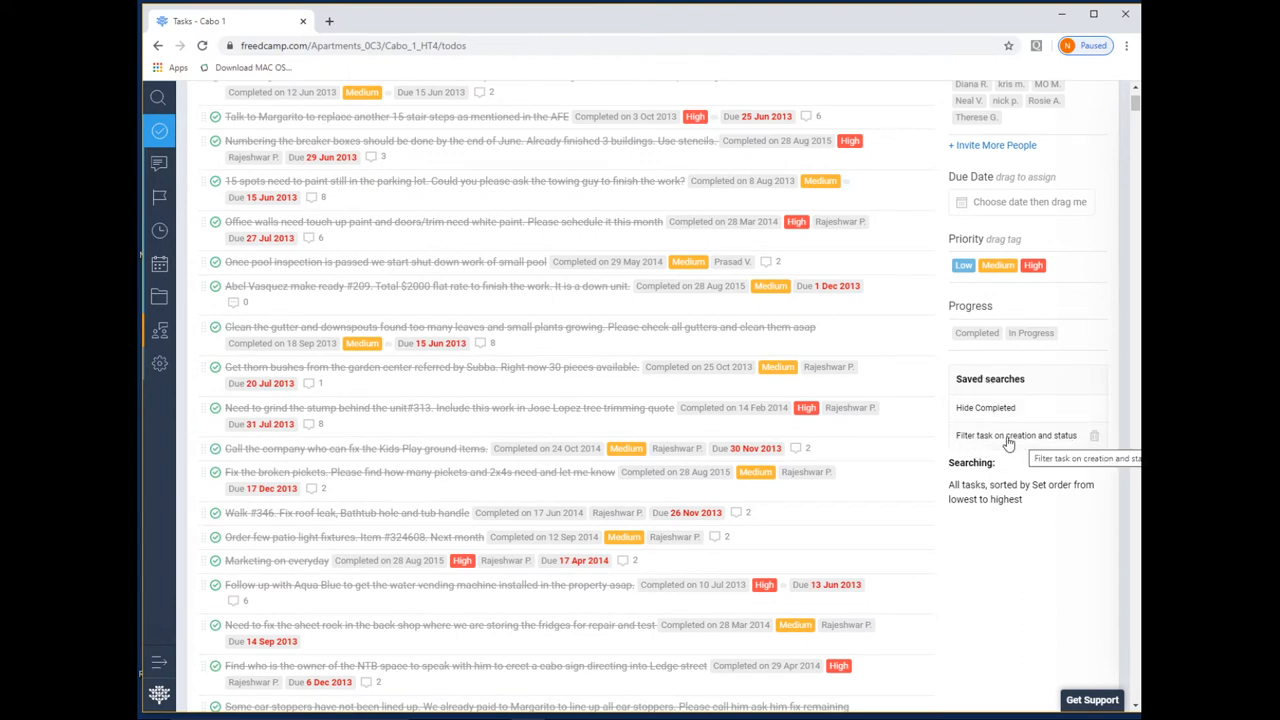
click(1016, 436)
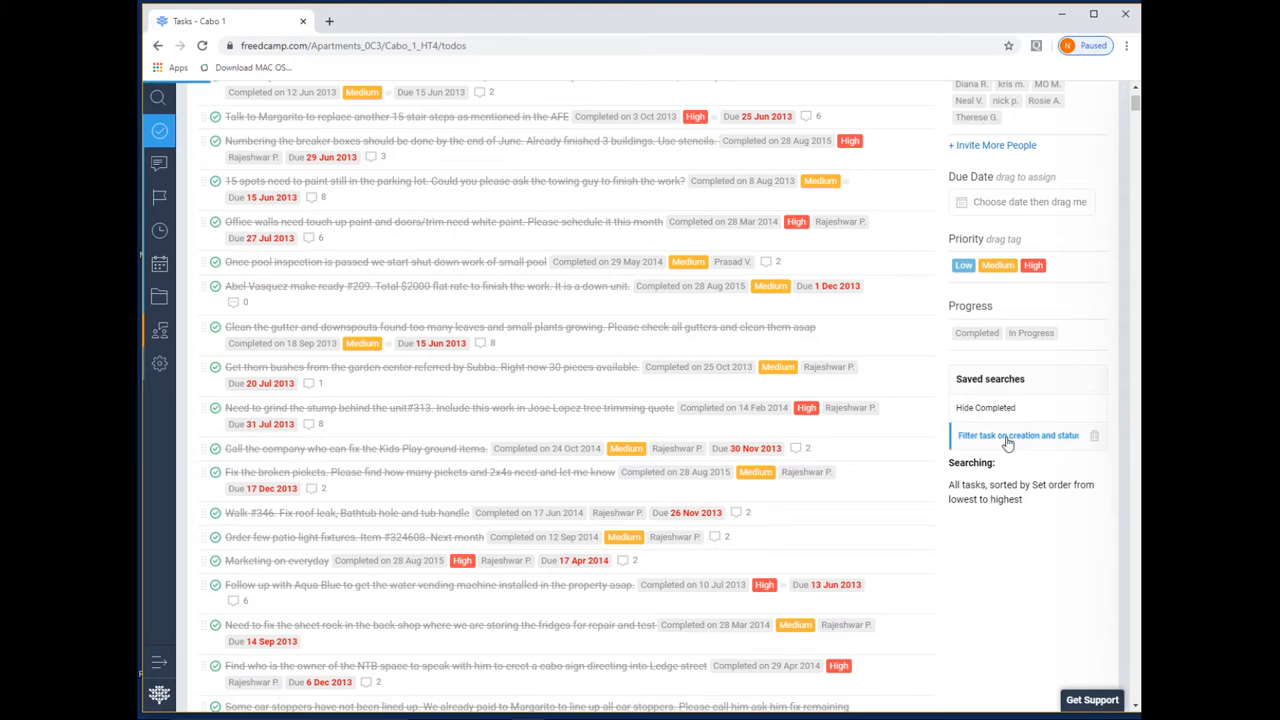
click(1016, 436)
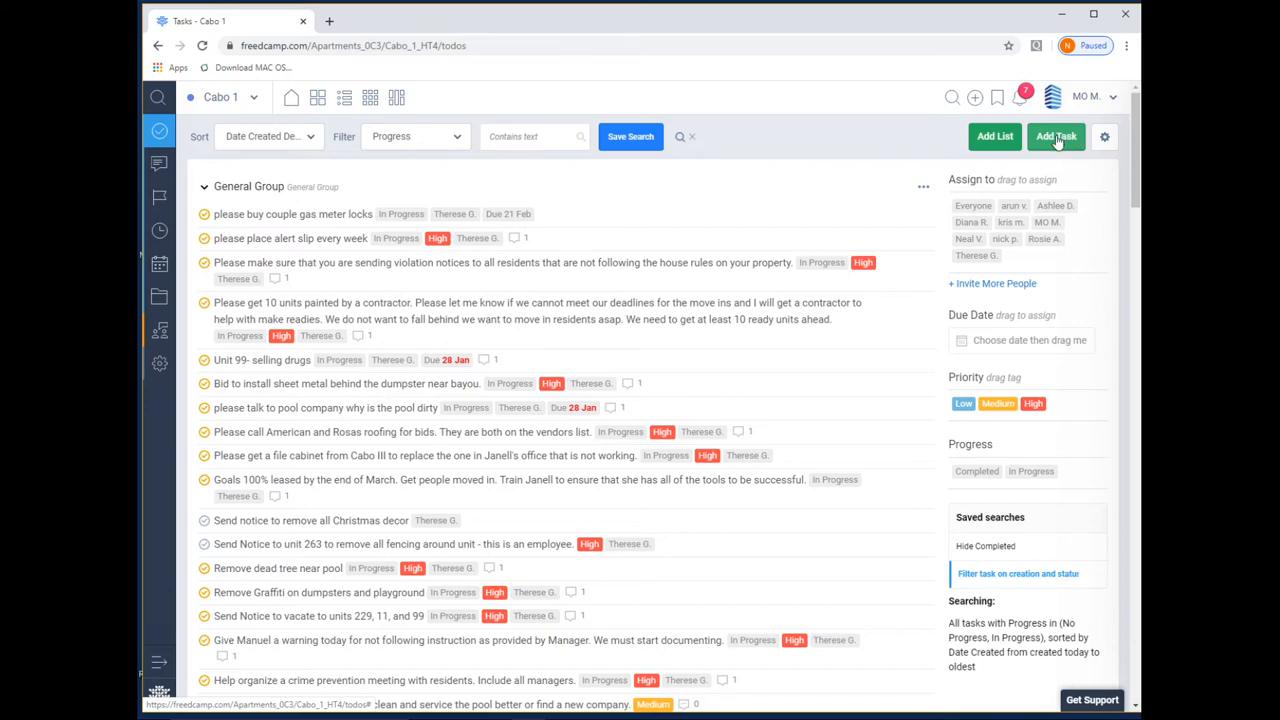
mouse_move(1056, 140)
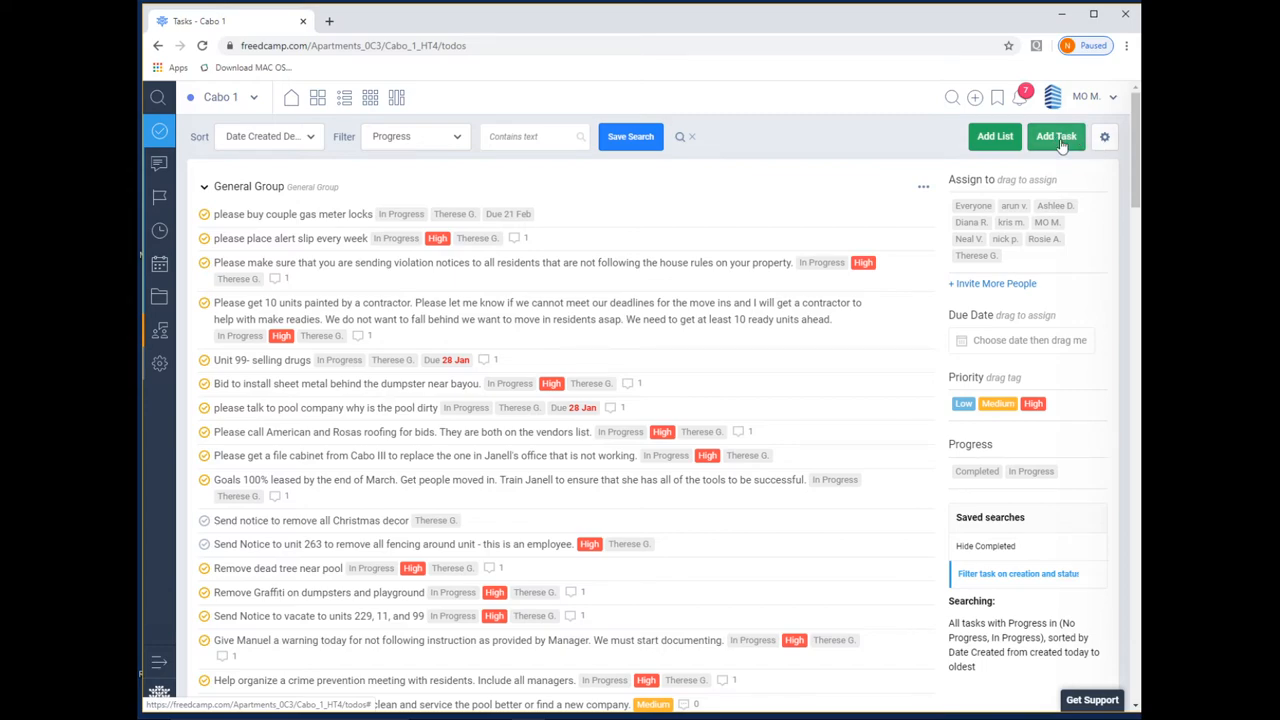
scroll(down, 3)
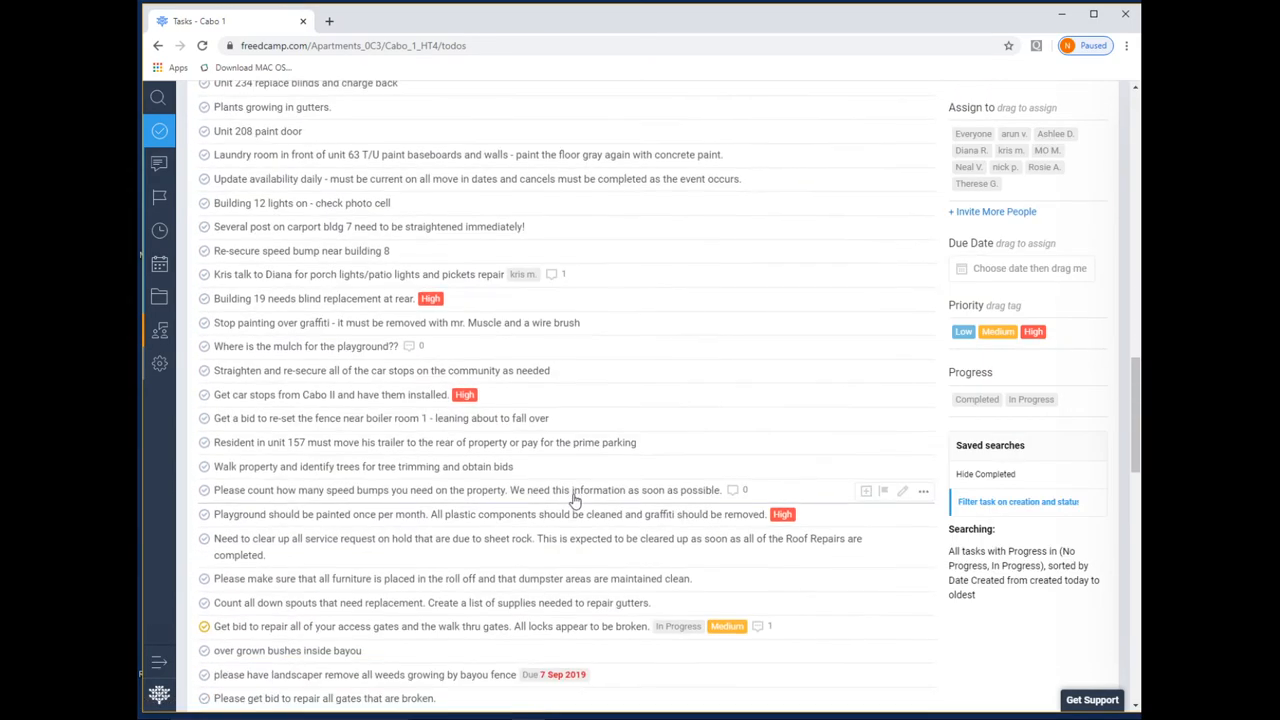
scroll(down, 3)
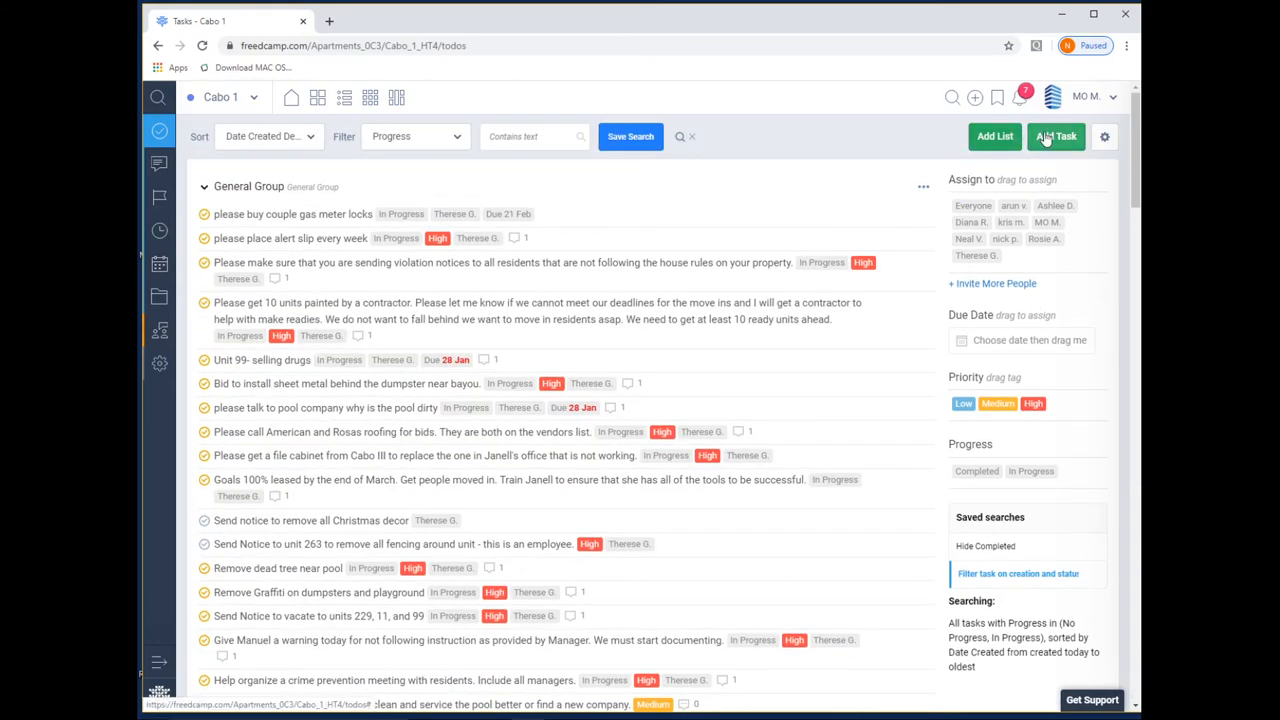
Add a task titled 'Test Tasks' with description 'Testing task please confirm'
click(1056, 136)
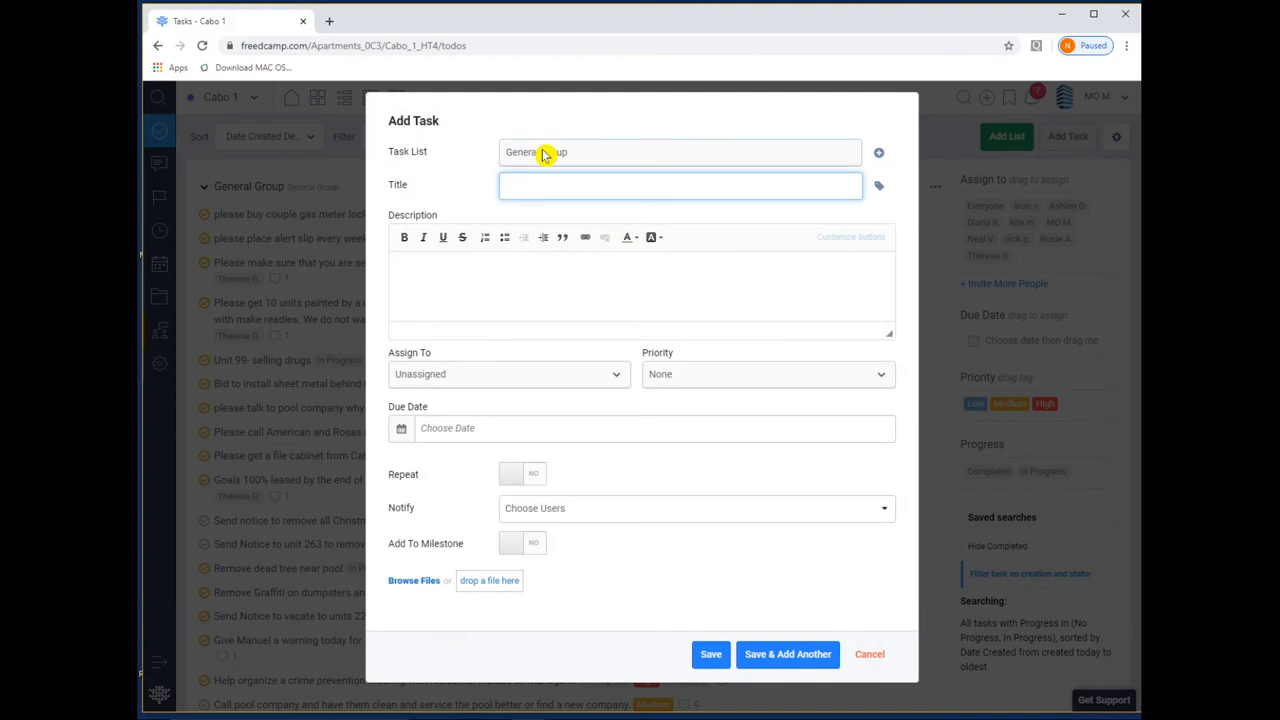
text(Th)
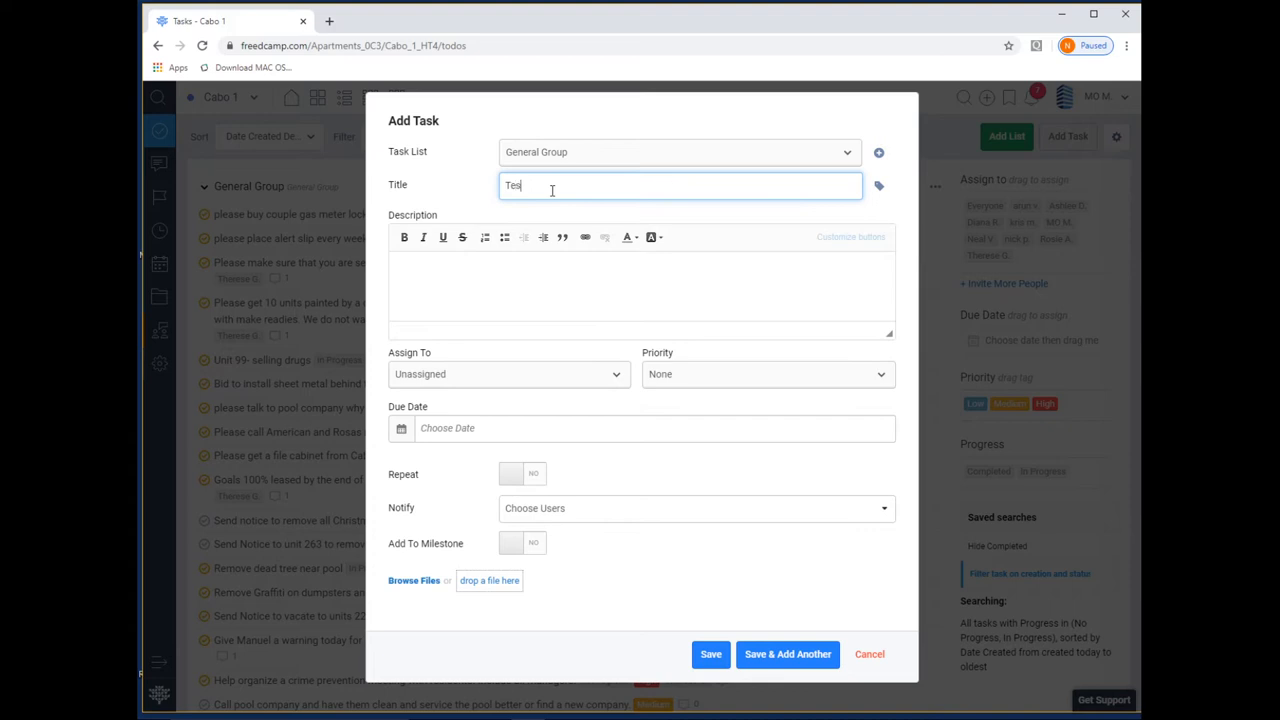
text(Test Task)
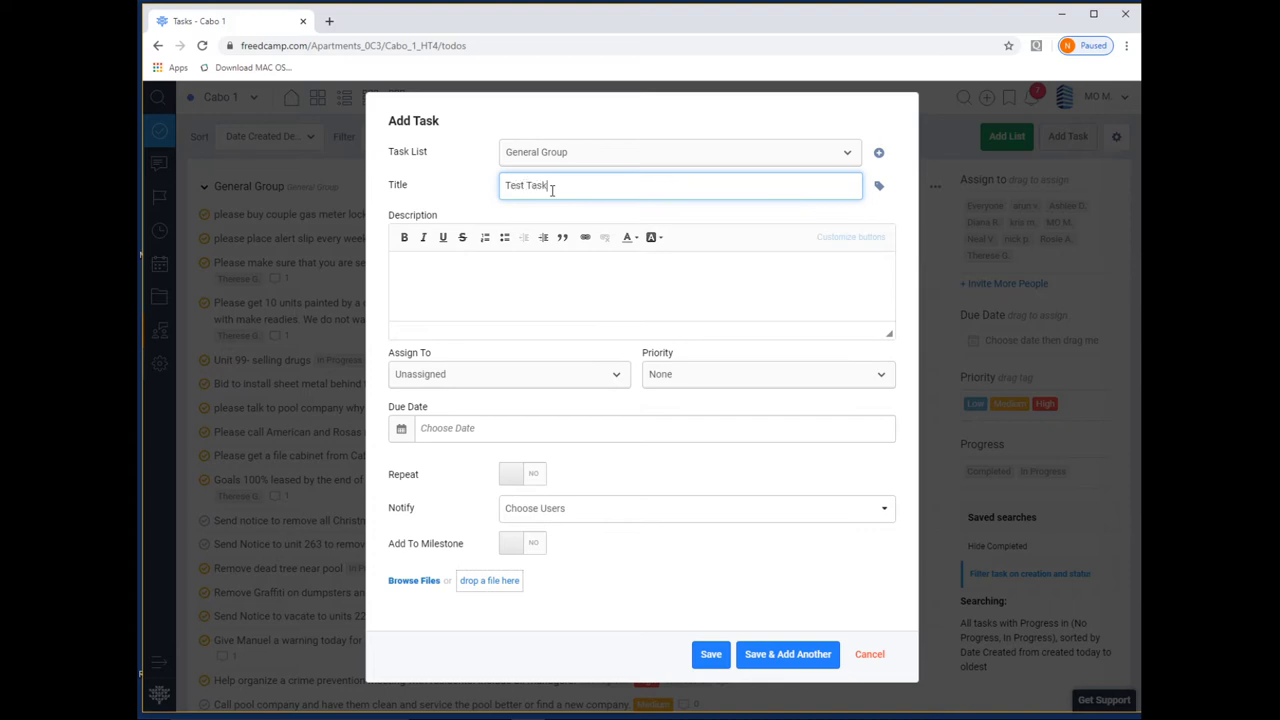
text(Testing)
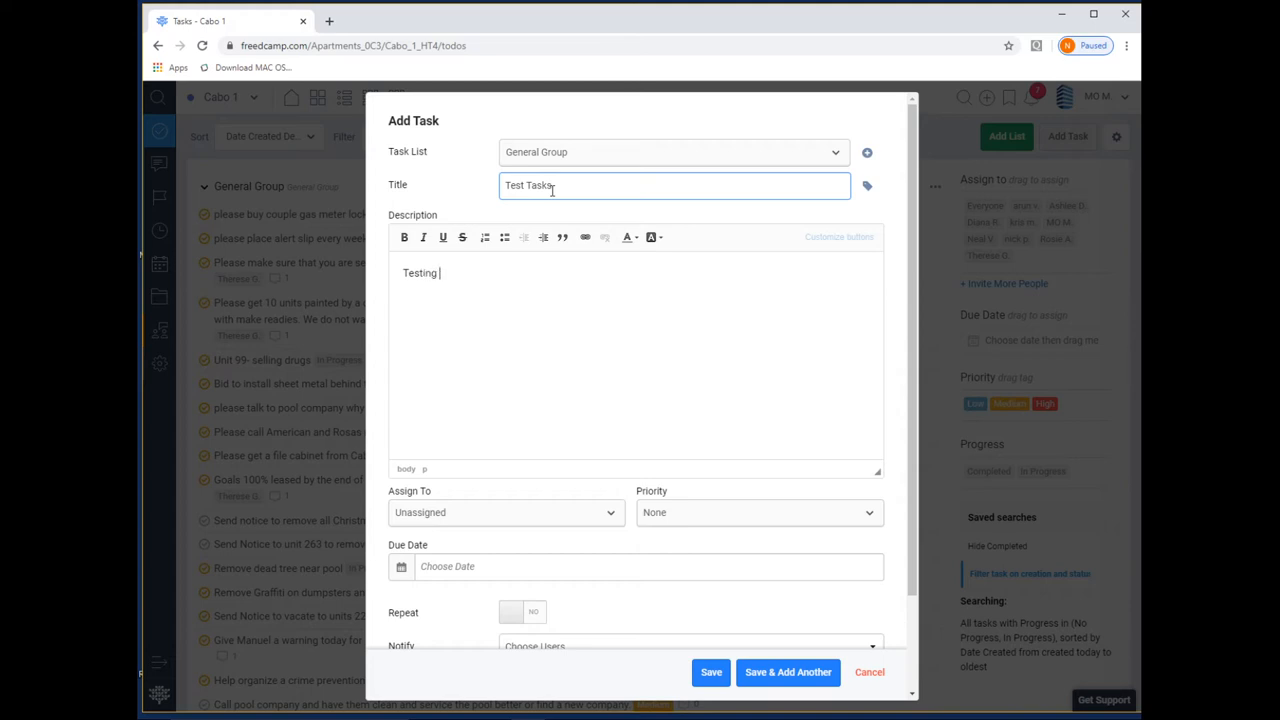
text(task)
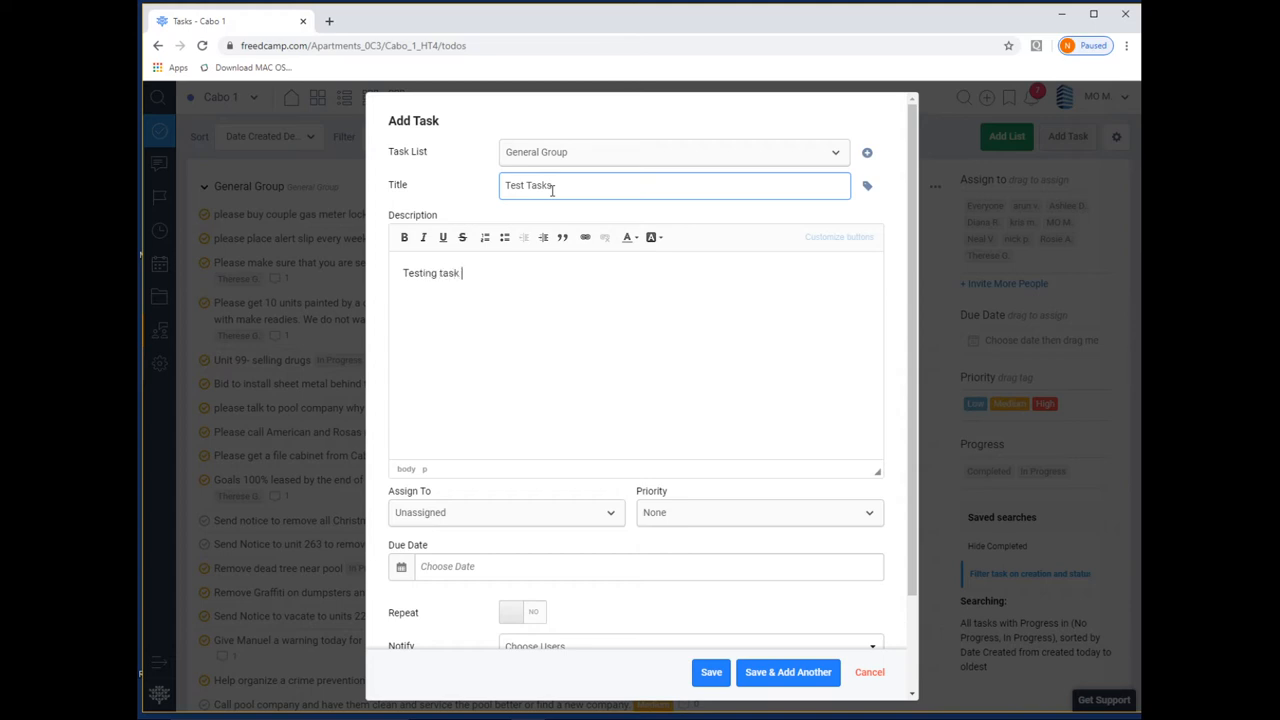
text(please confirm)
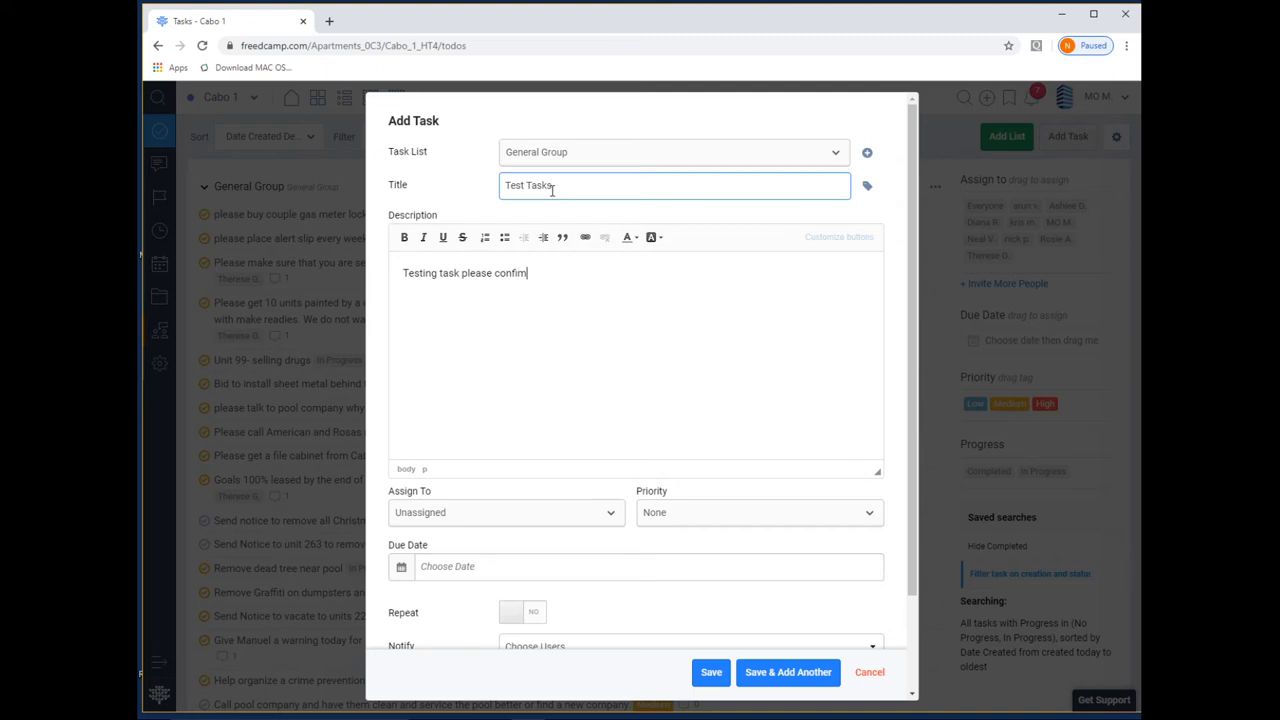
key(Backspace)
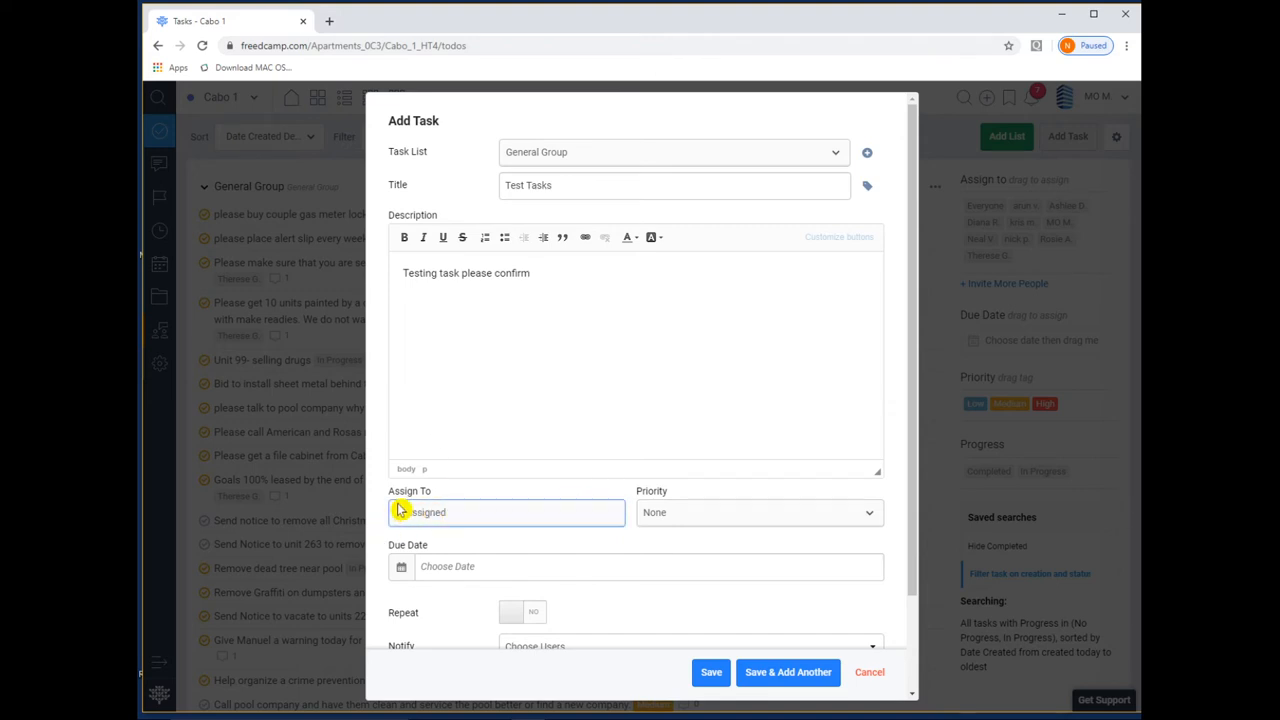
Choose an assignee and Medium priority for the draft task
click(504, 512)
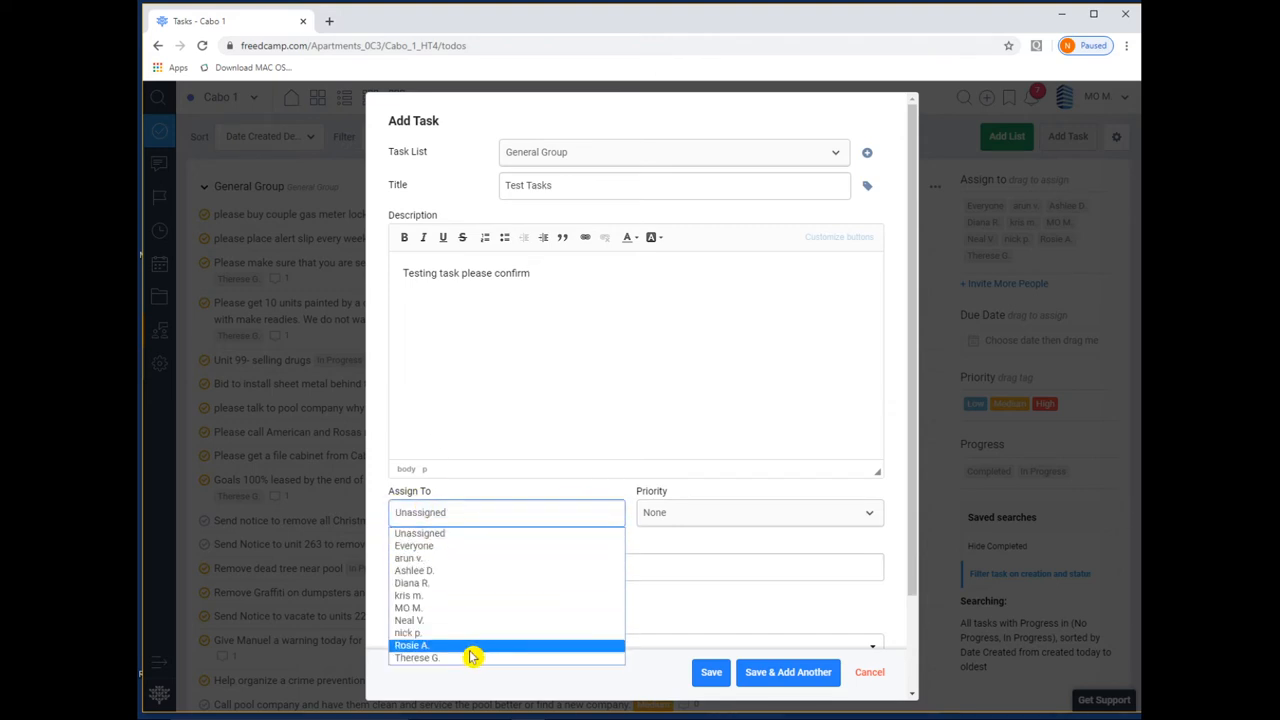
mouse_move(456, 576)
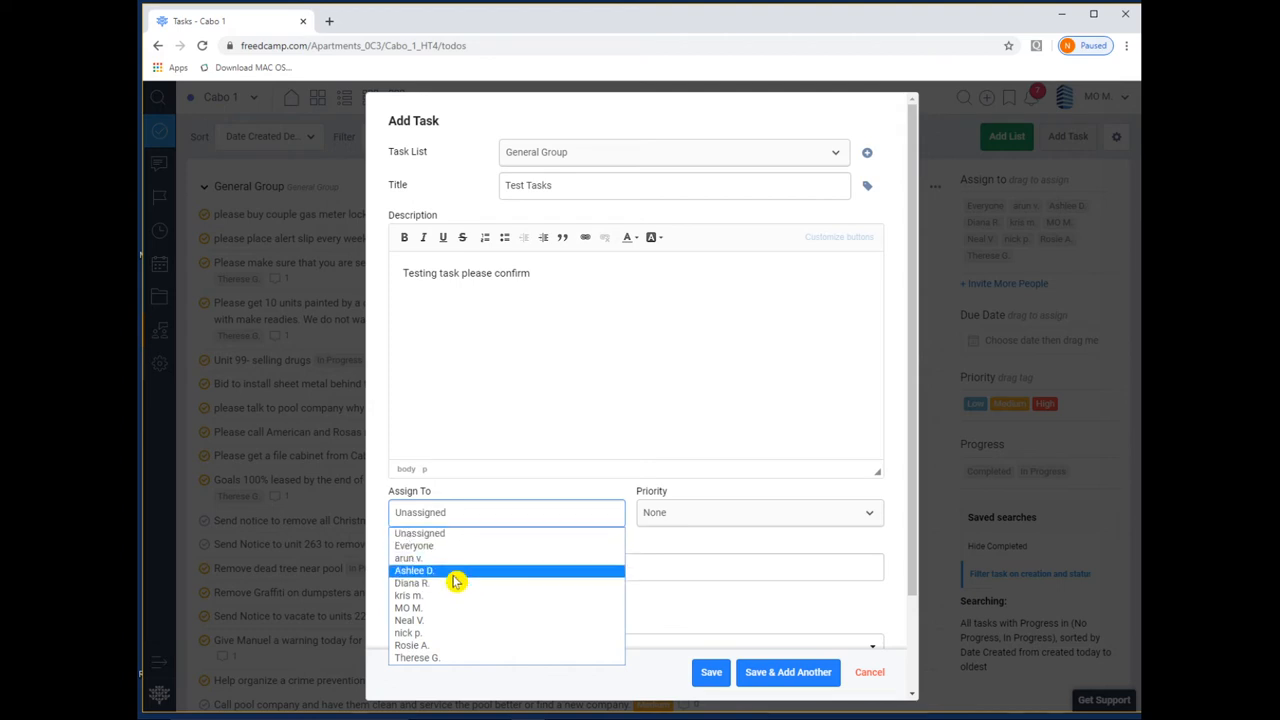
mouse_move(460, 580)
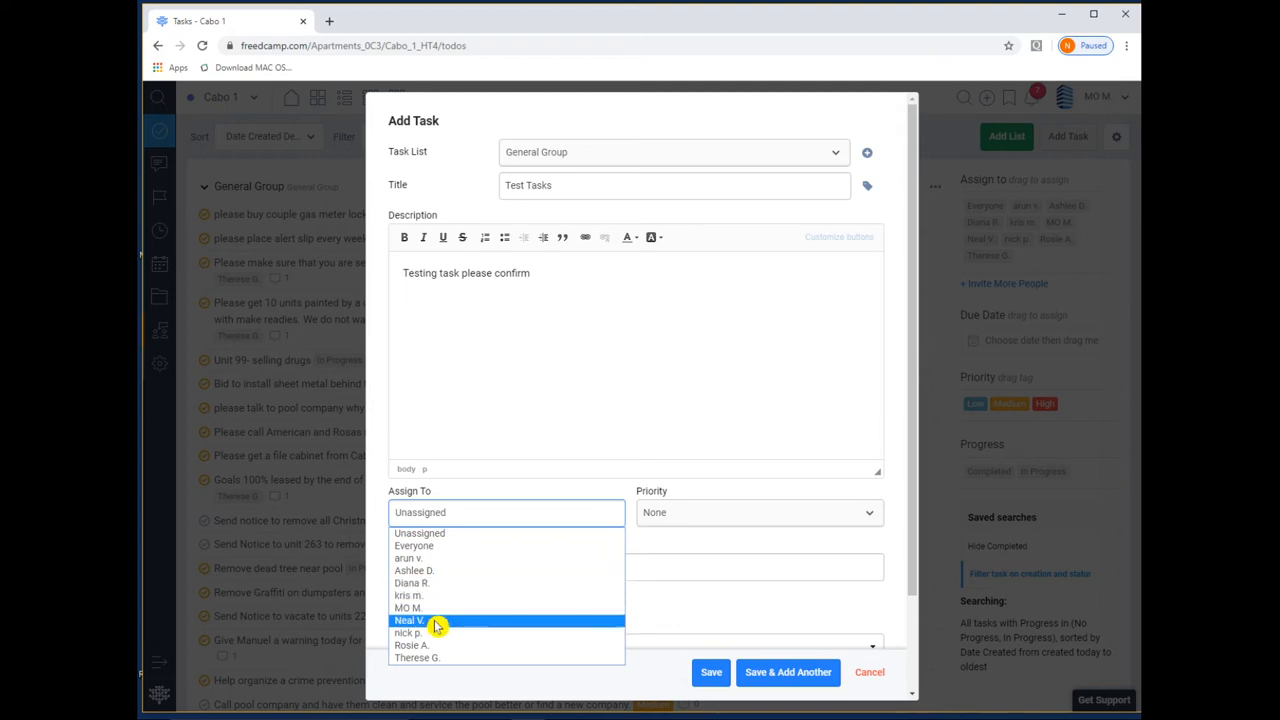
mouse_move(452, 640)
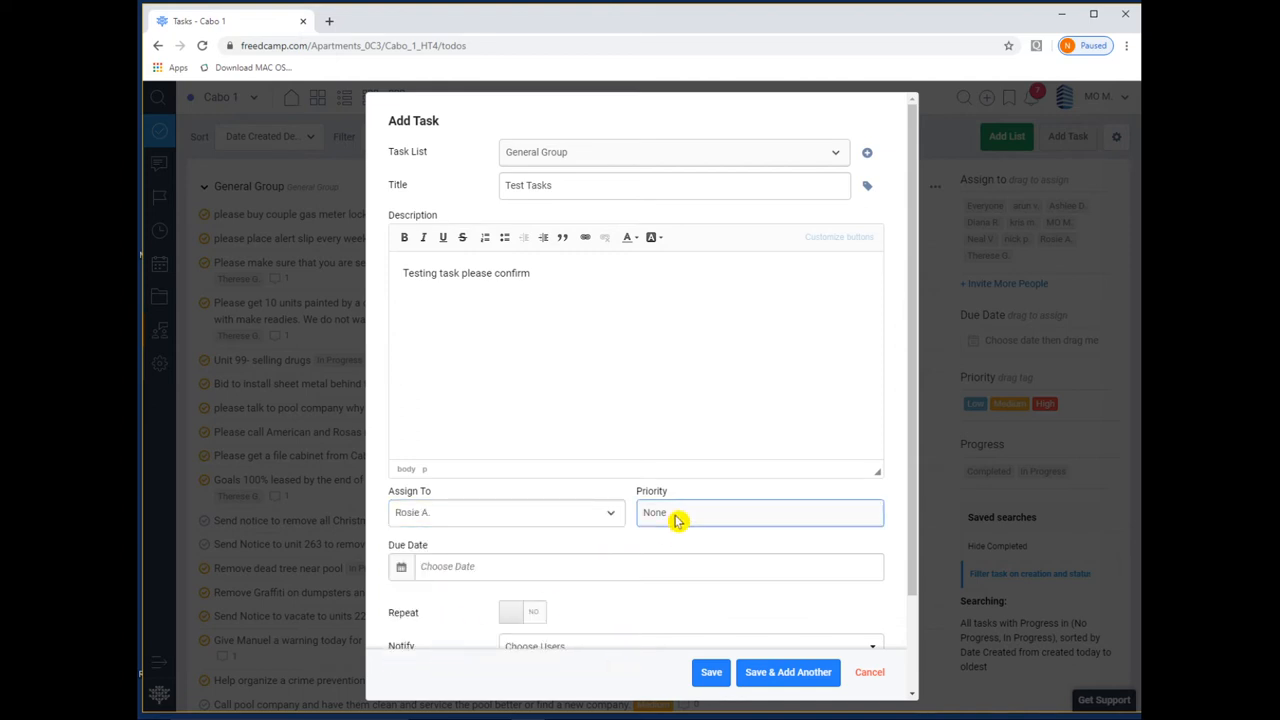
click(760, 512)
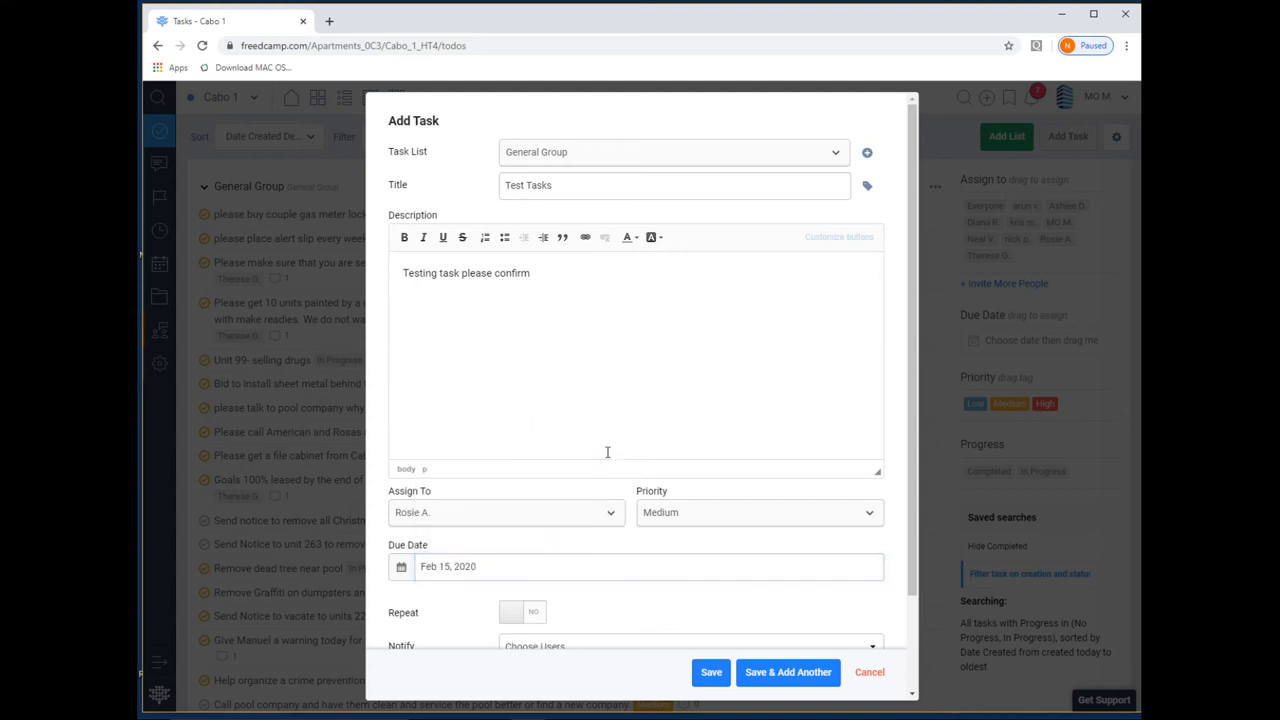
mouse_move(472, 600)
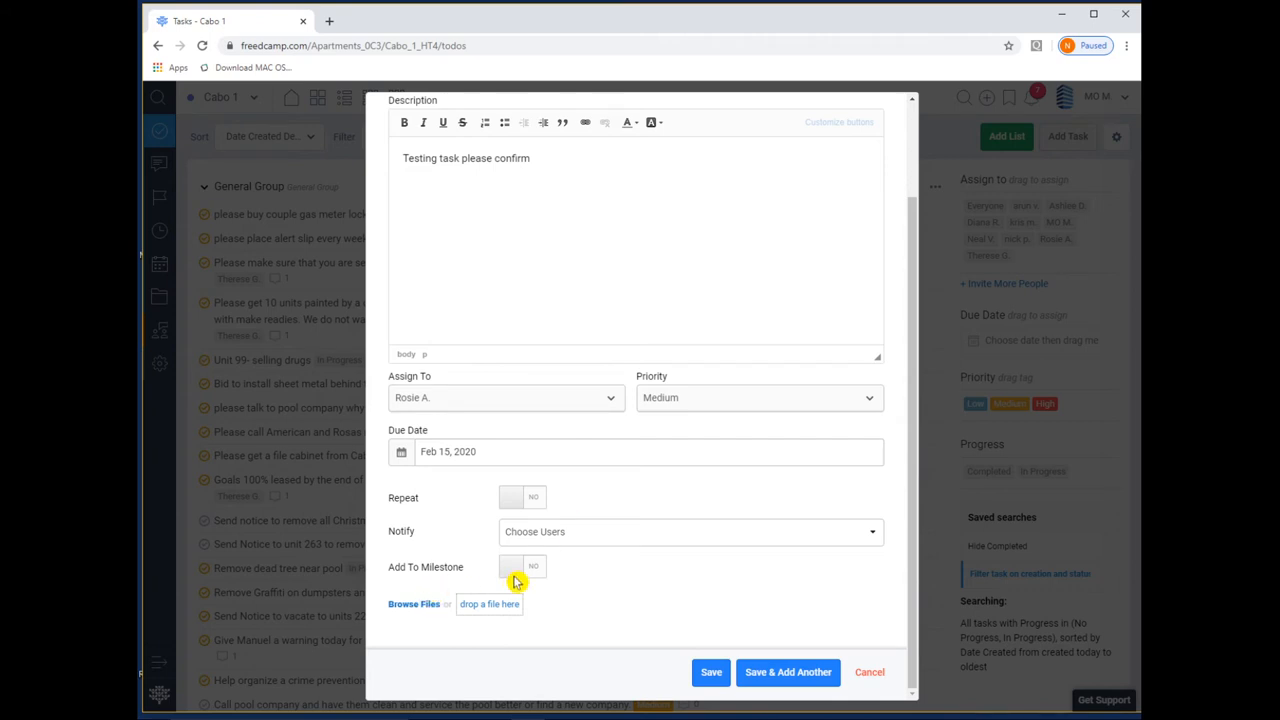
mouse_move(514, 584)
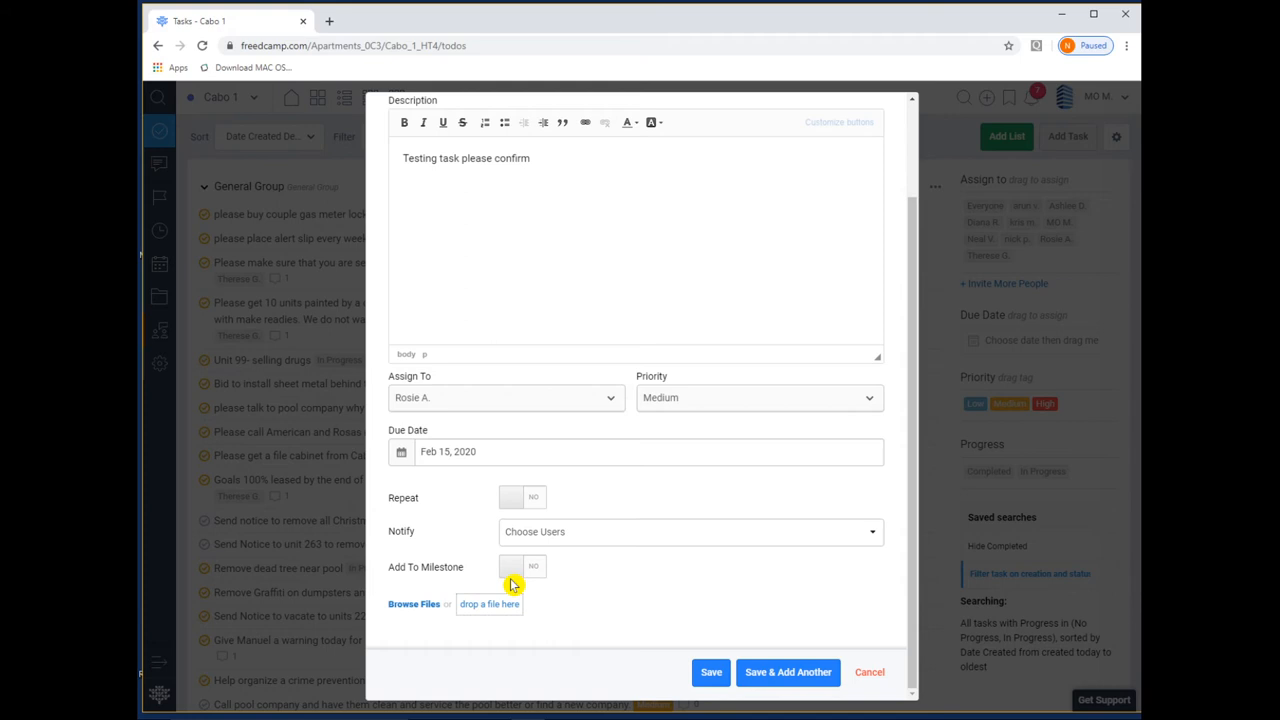
mouse_move(728, 684)
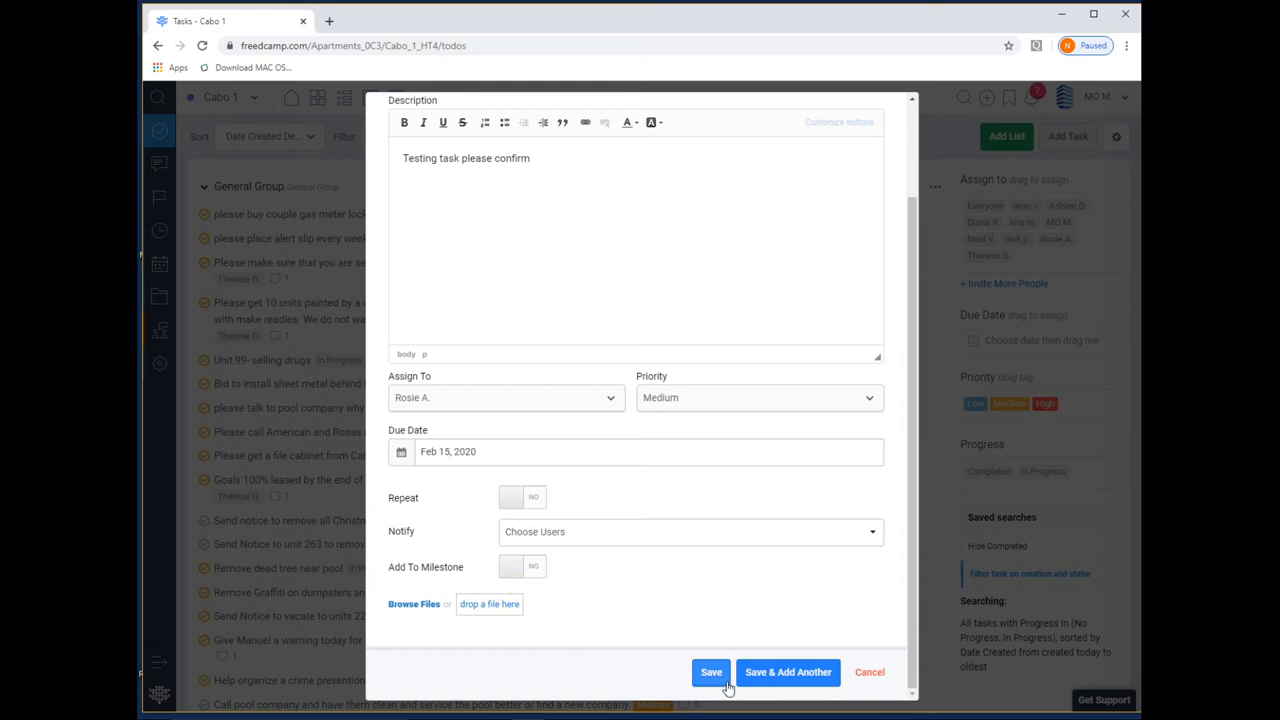
mouse_move(816, 682)
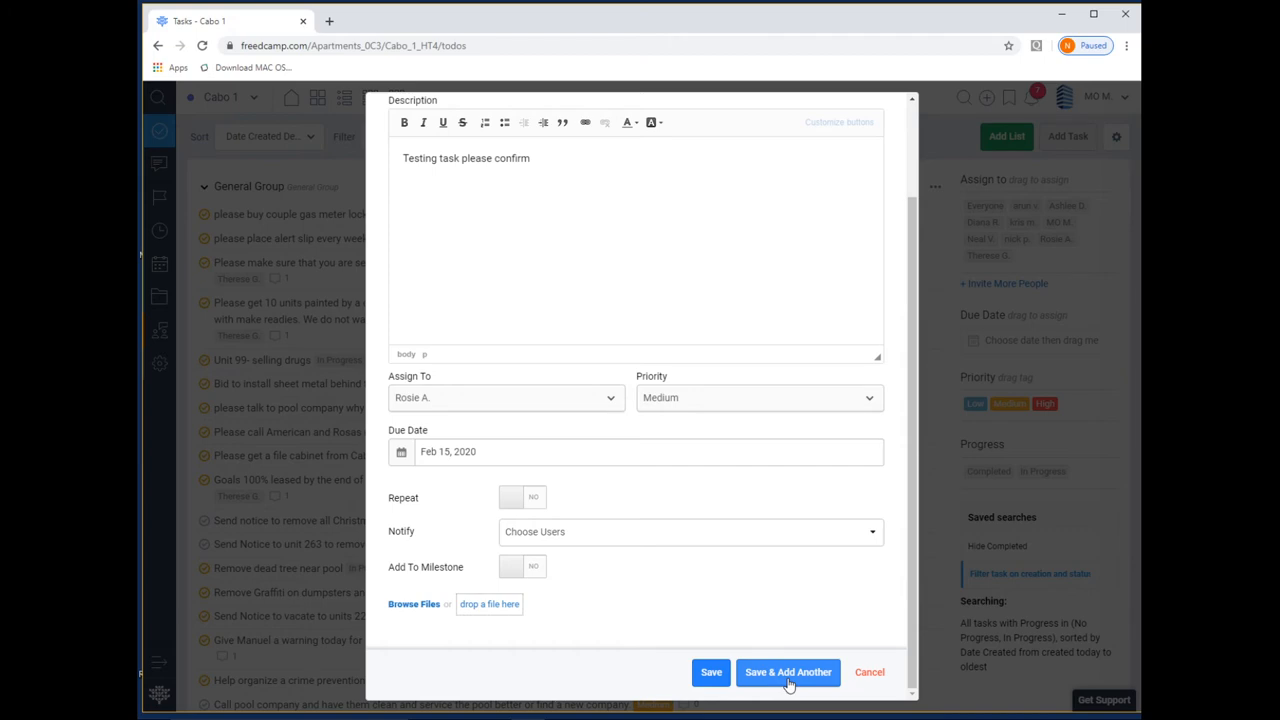
Save the task via Save & Add Another and close the second Add Task dialog
click(796, 672)
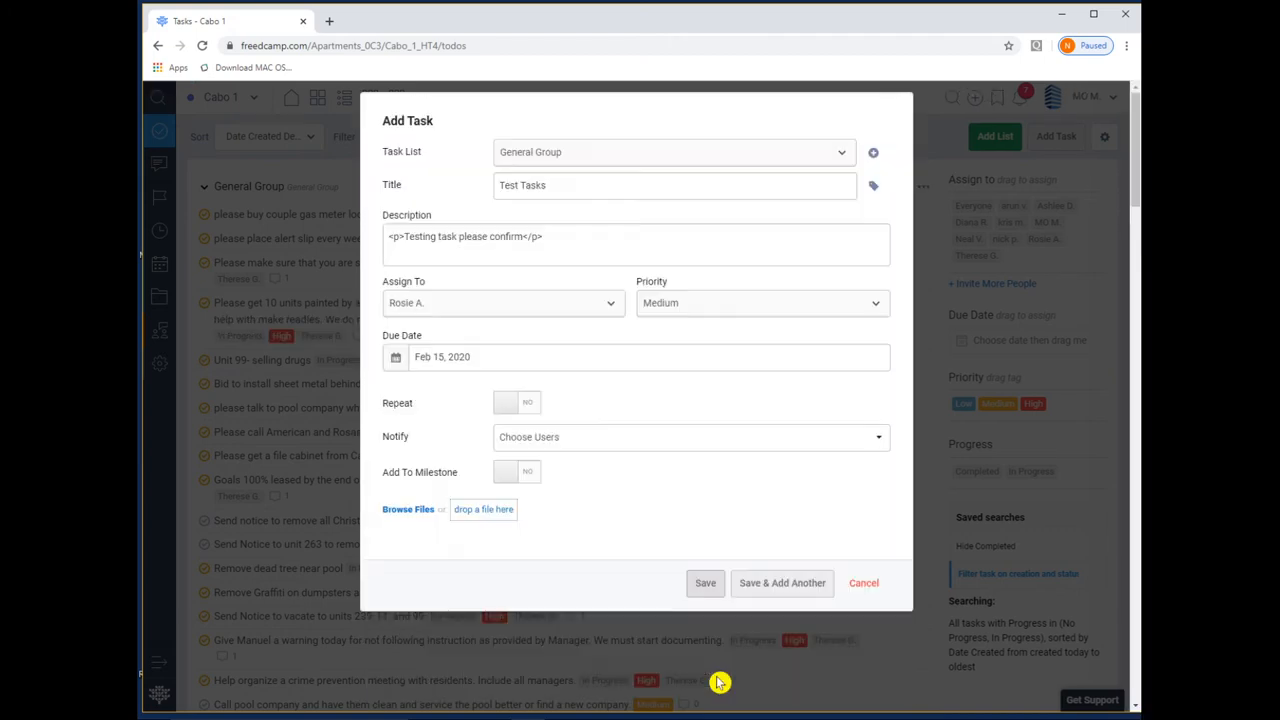
click(864, 582)
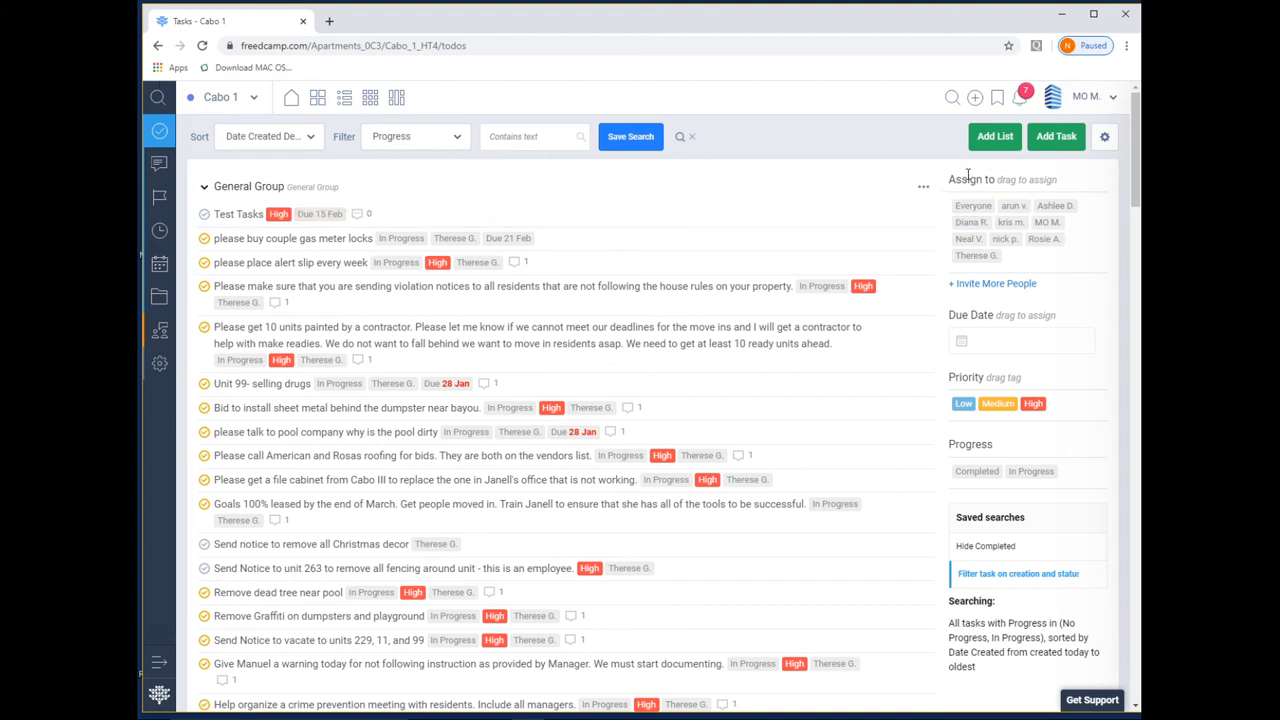
mouse_move(976, 222)
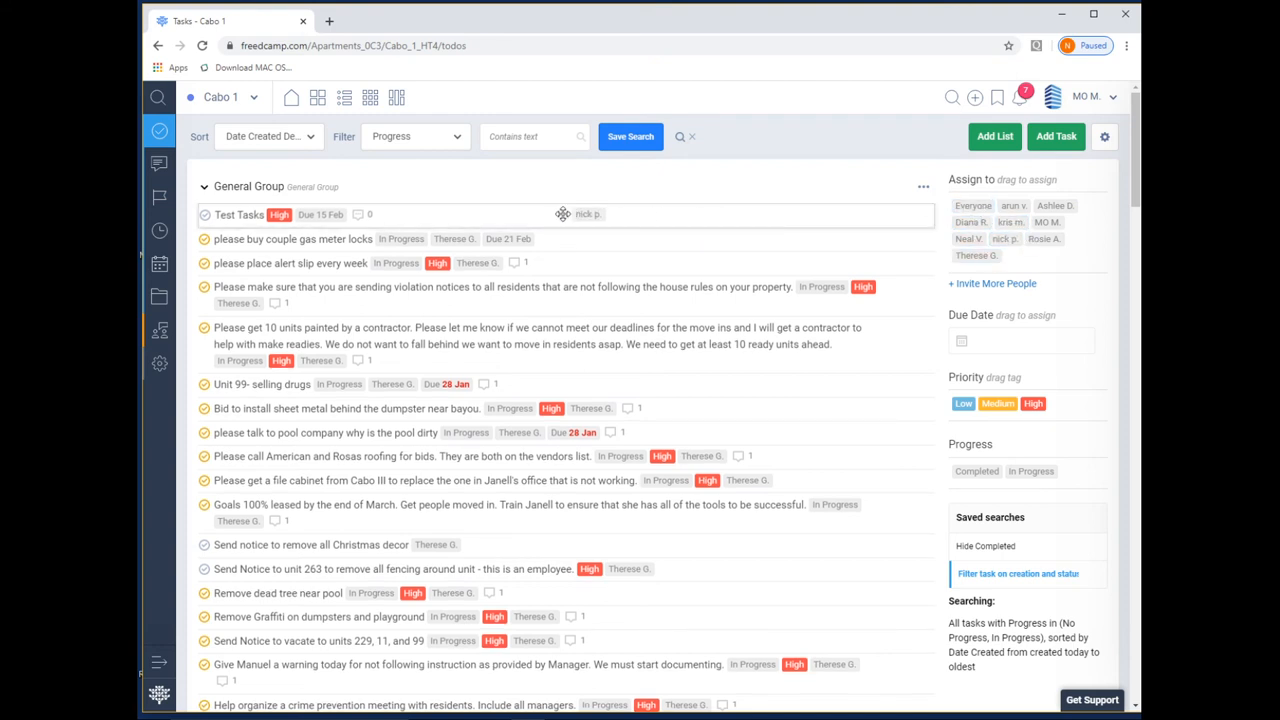
mouse_move(316, 224)
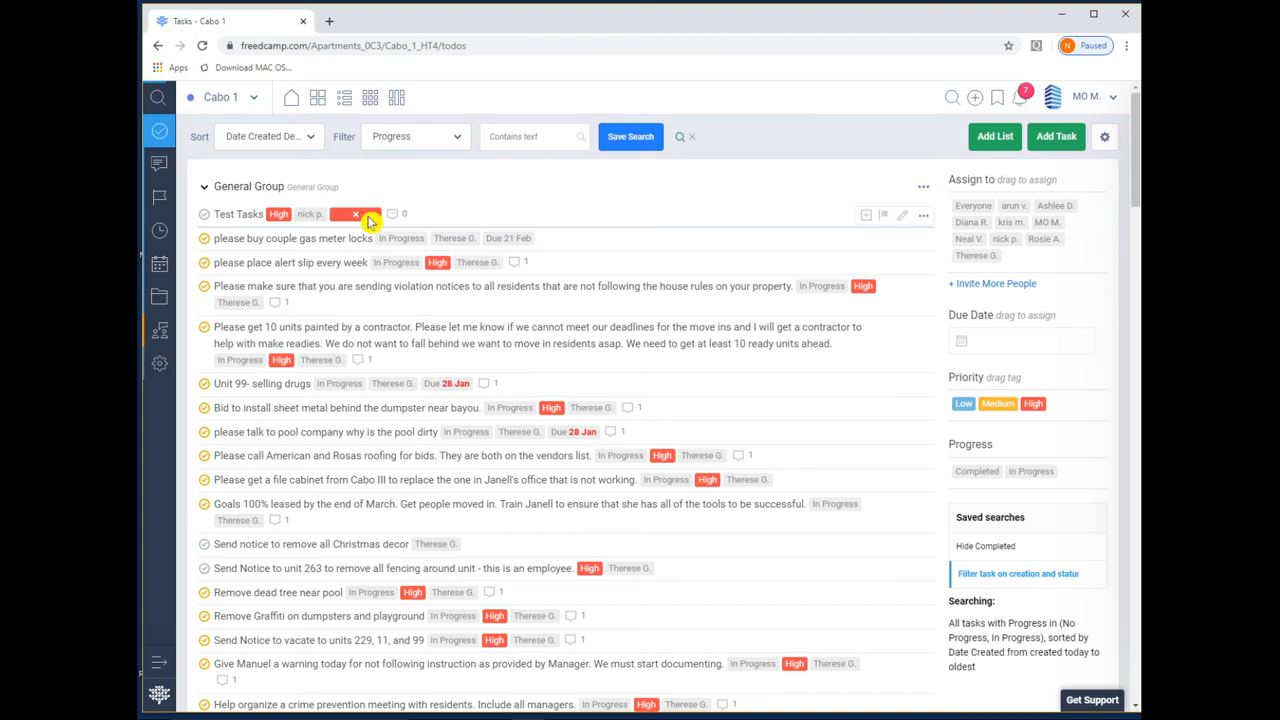
Remove the old assignee and set the task's due date to 12 February
click(348, 214)
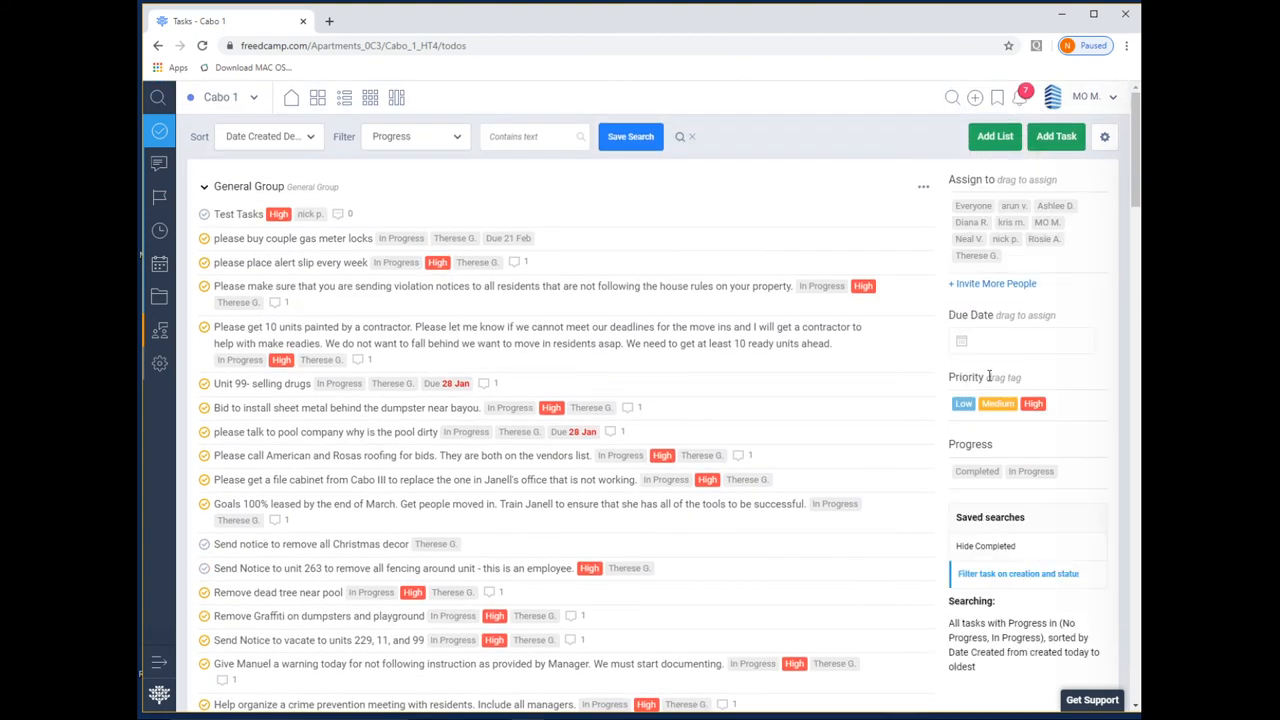
click(1022, 340)
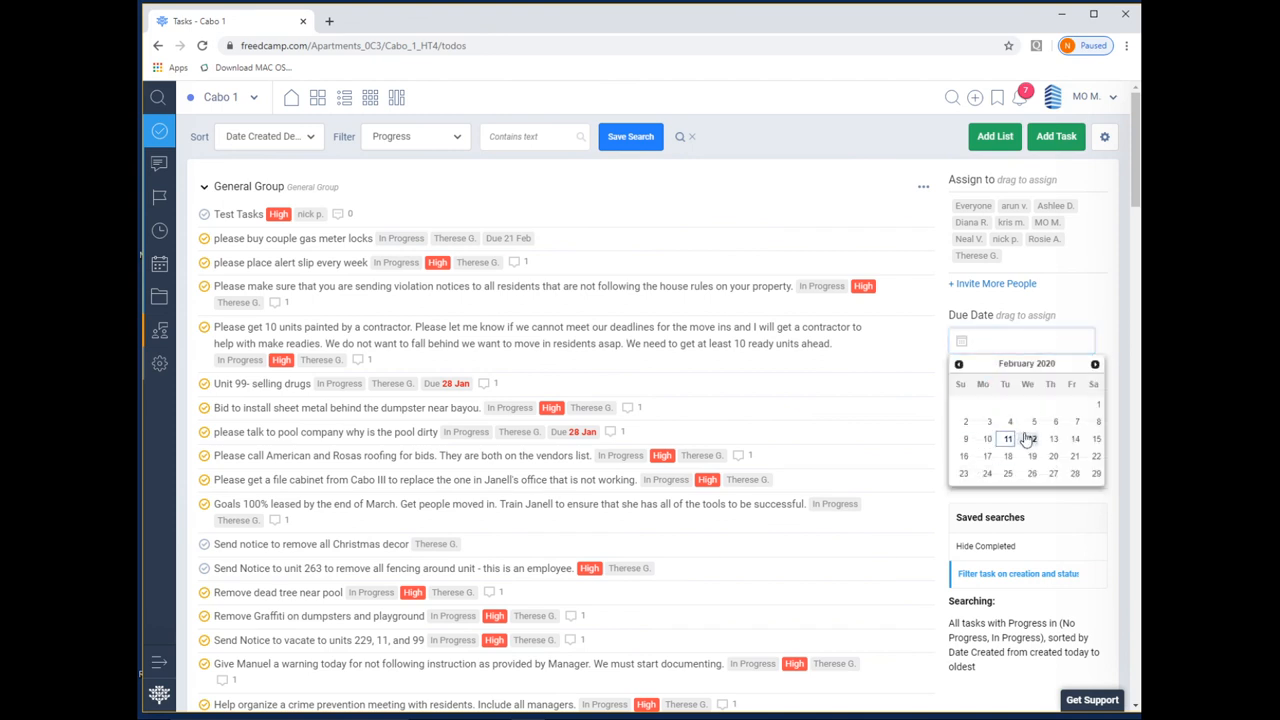
click(1032, 440)
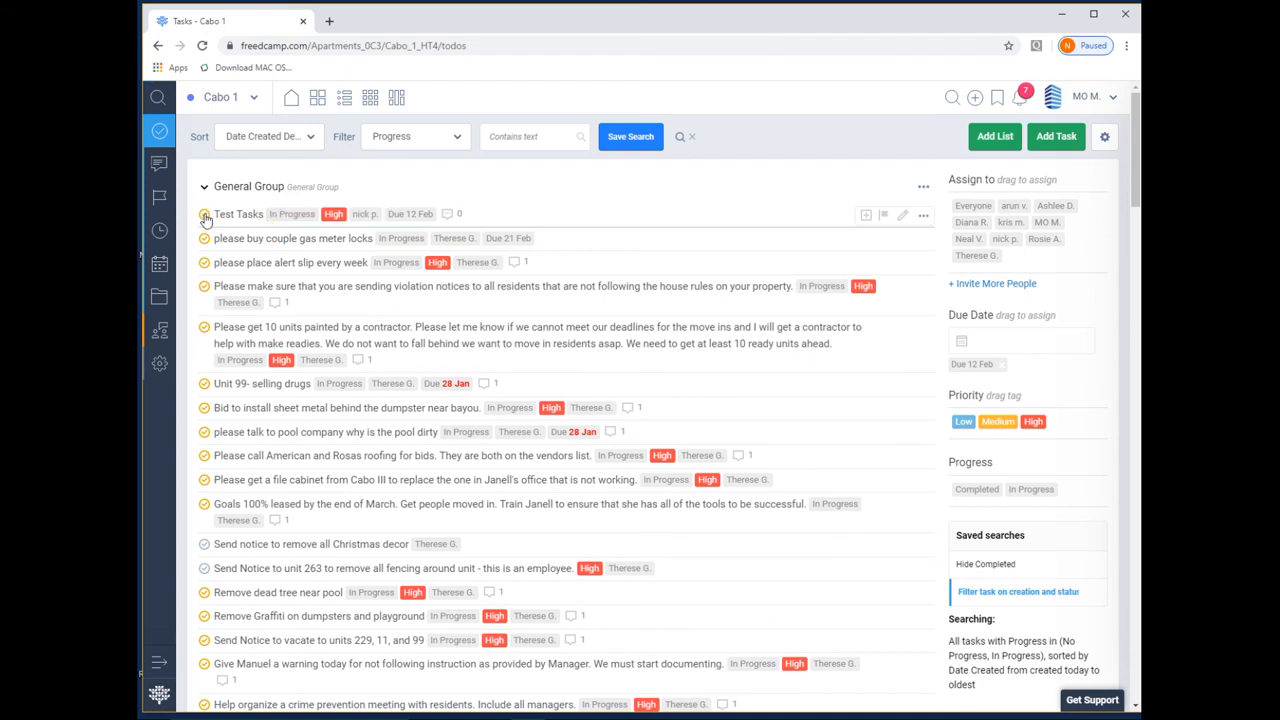
Mark Test Tasks complete, then delete it and confirm with Yes
click(204, 212)
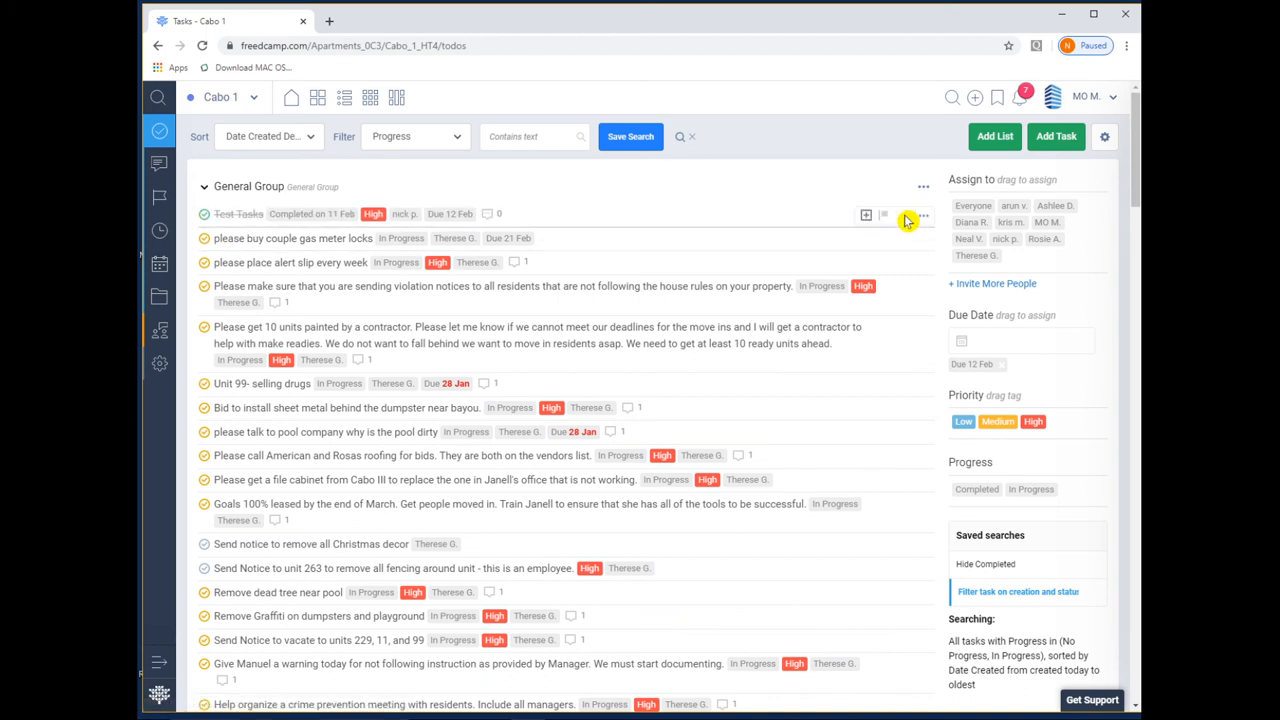
click(924, 214)
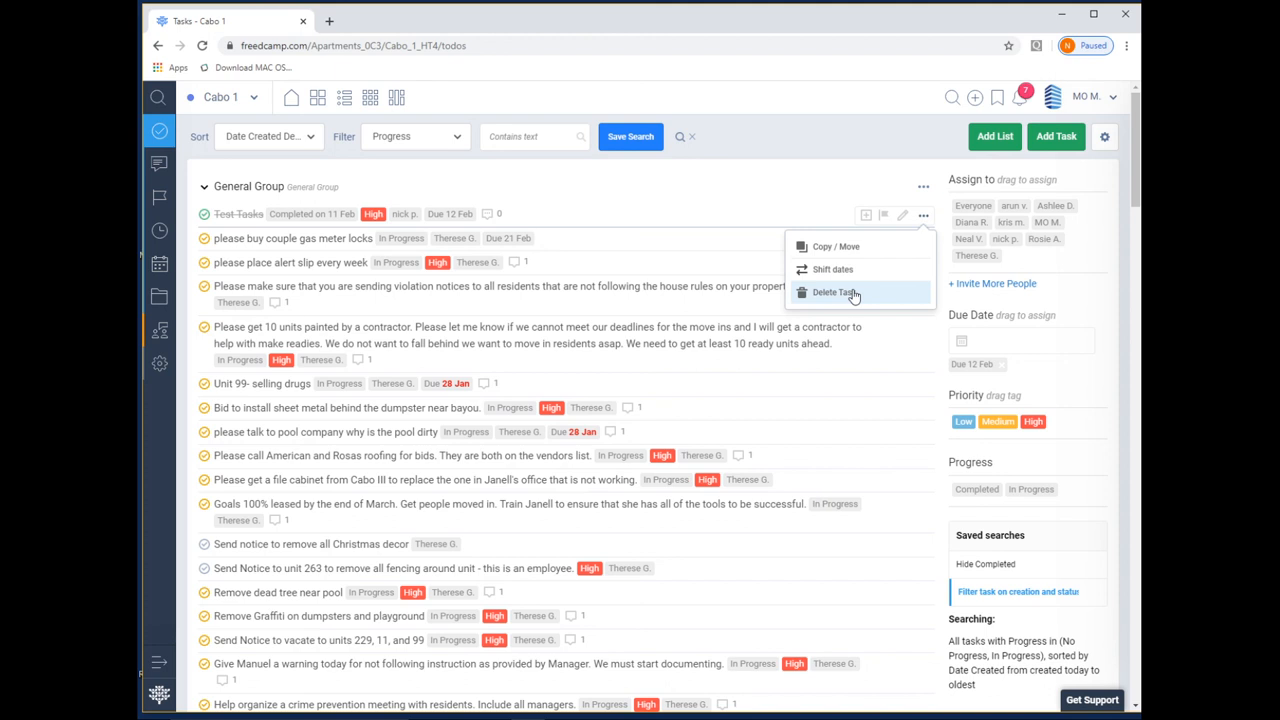
click(834, 292)
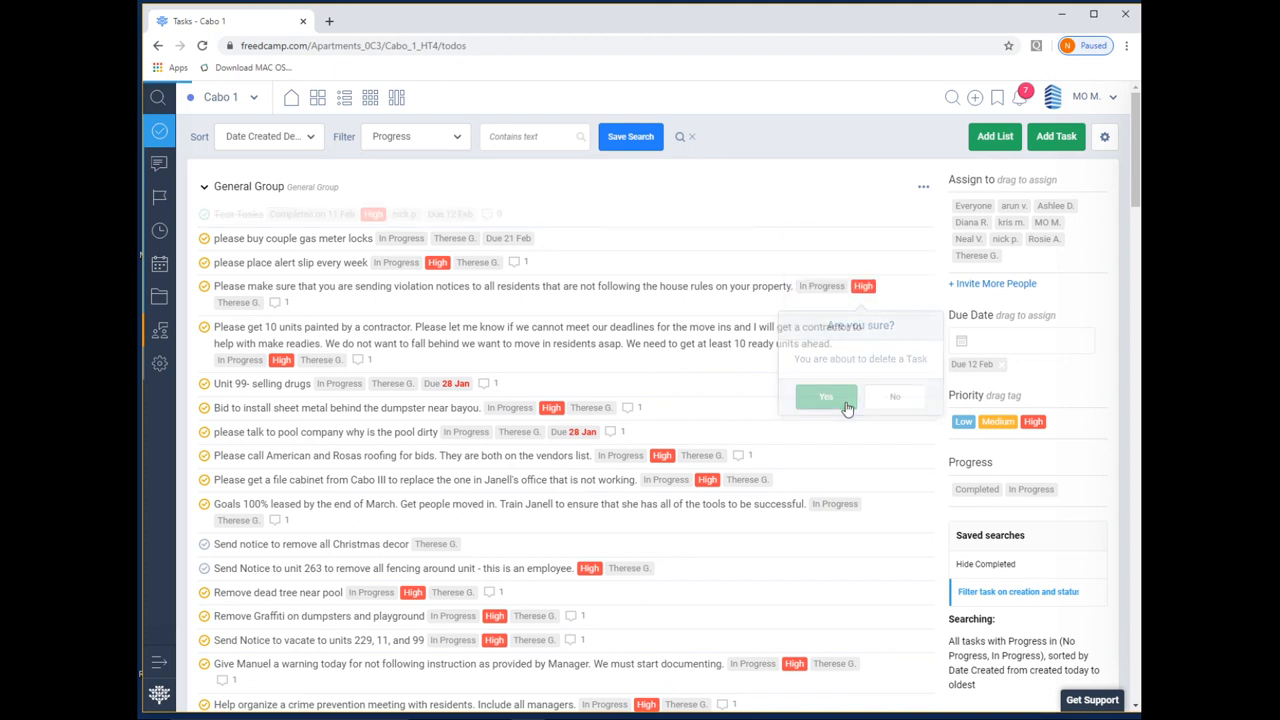
click(826, 396)
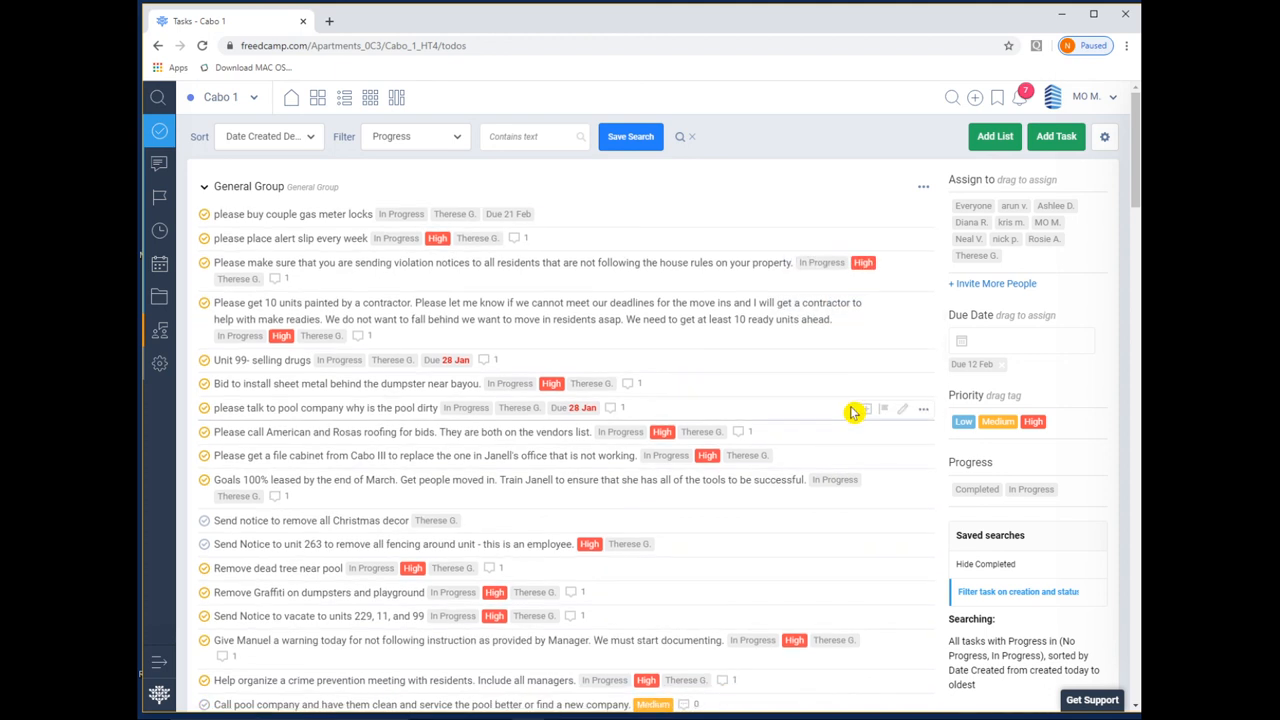